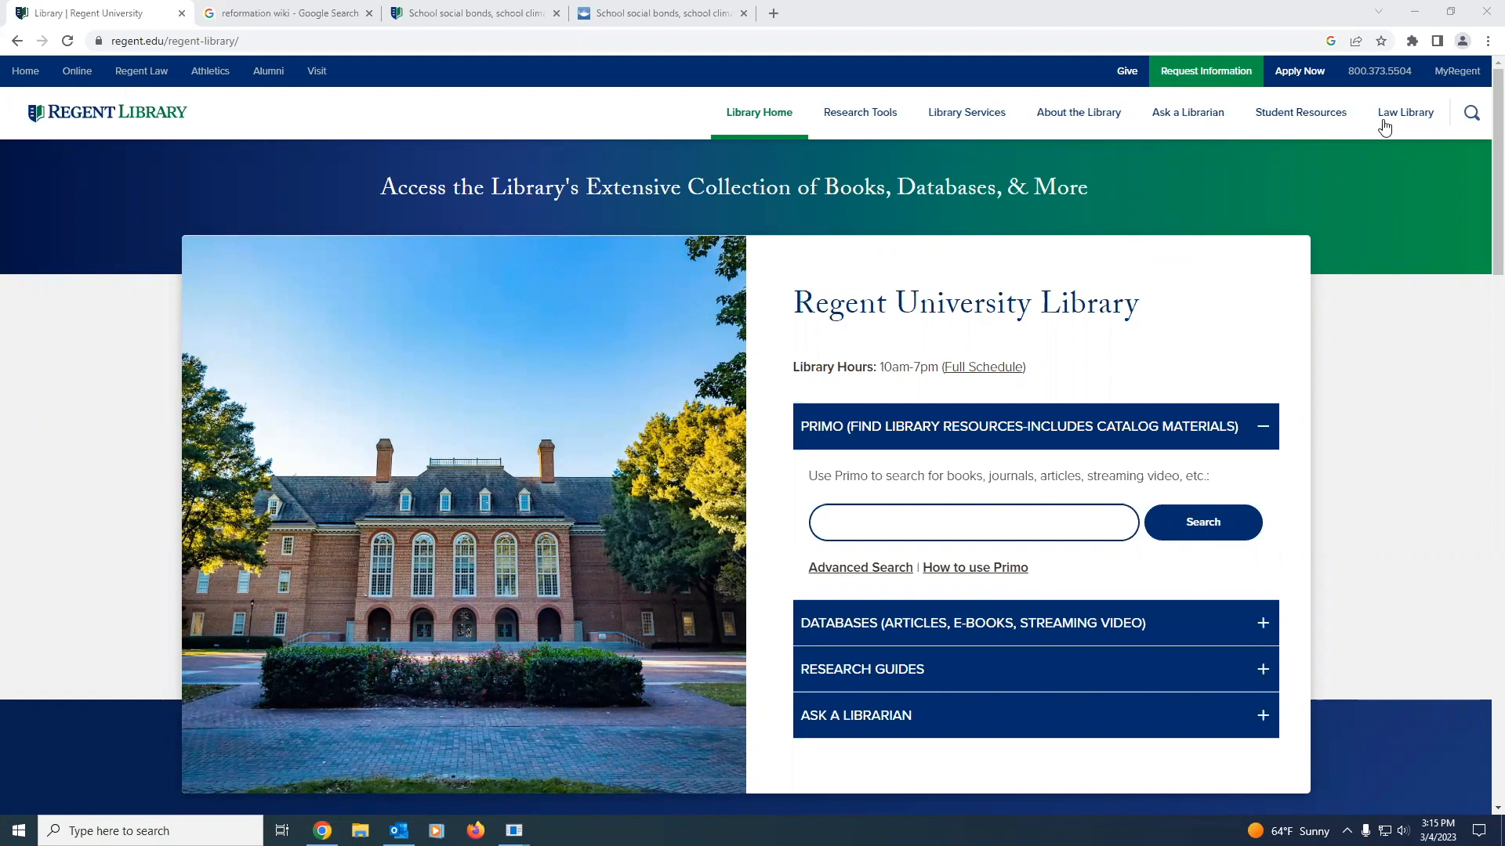
# Step: Return to the 'reformation wiki' Google results and open the Reformation Wikipedia article
pyautogui.click(1411, 41)
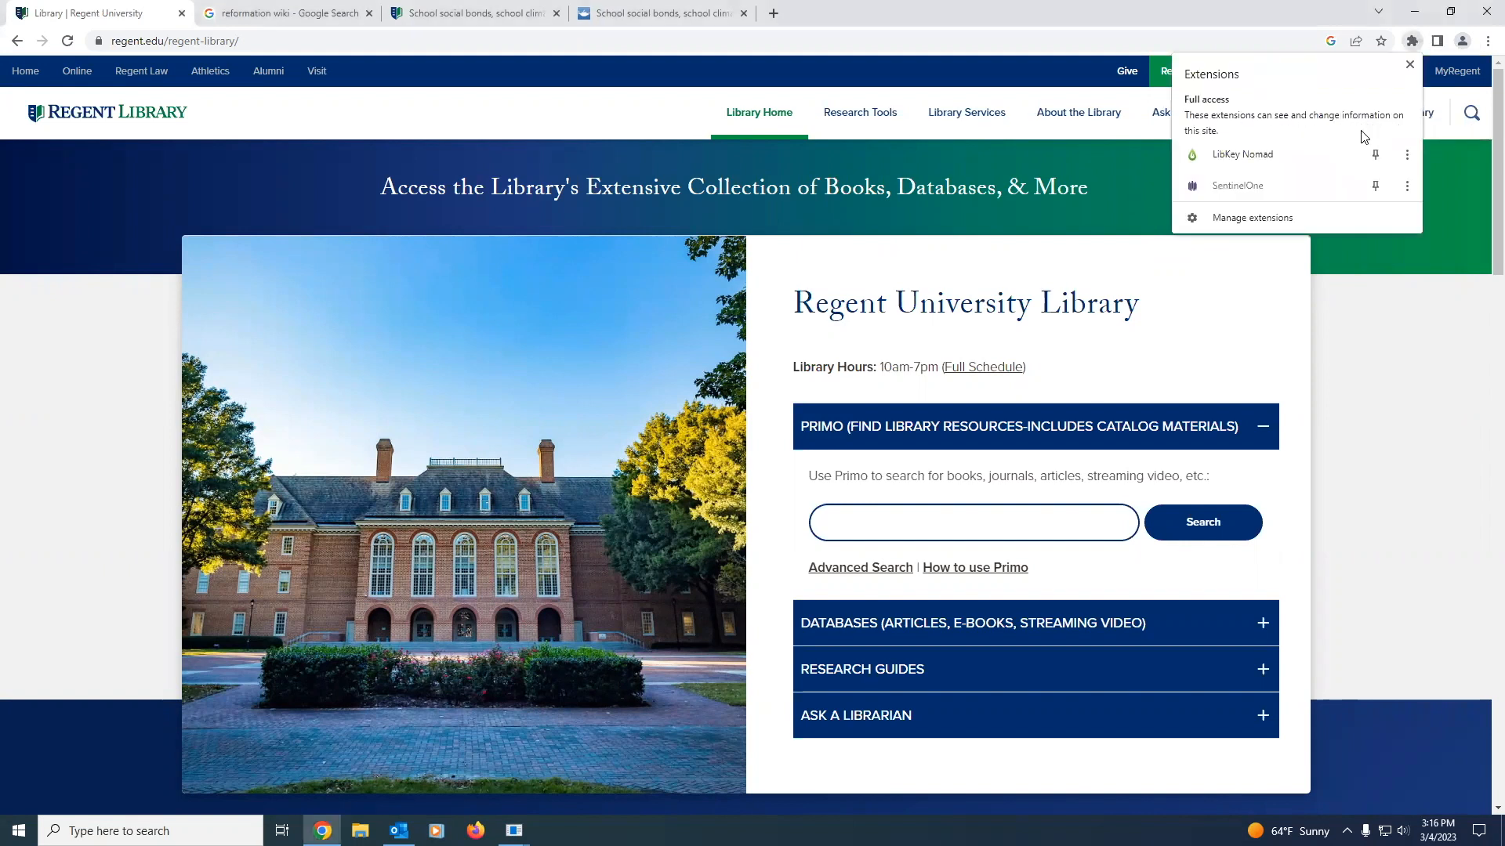
pyautogui.moveTo(1296, 141)
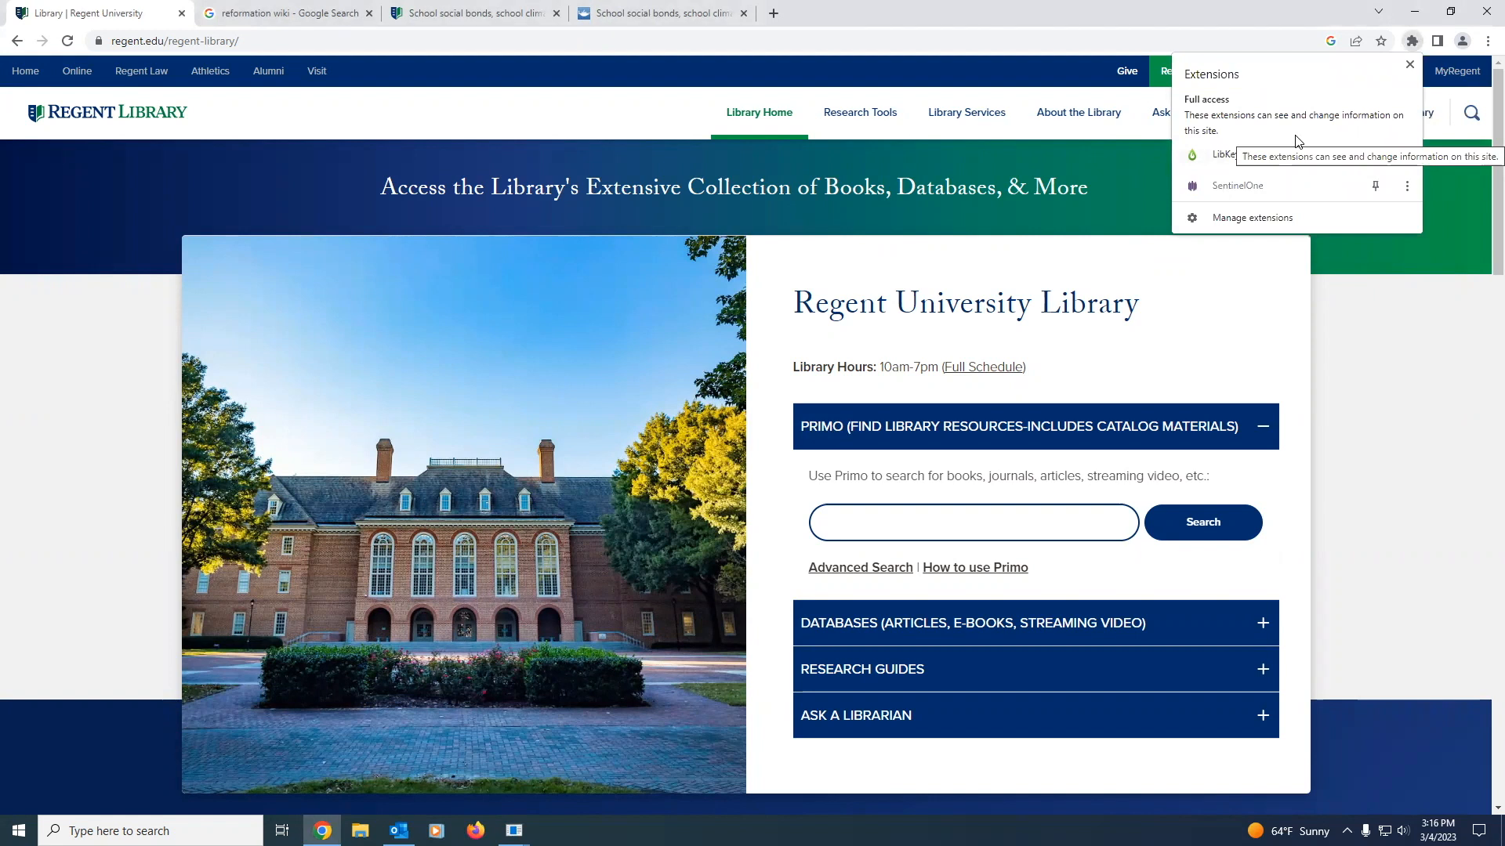
pyautogui.moveTo(1136, 212)
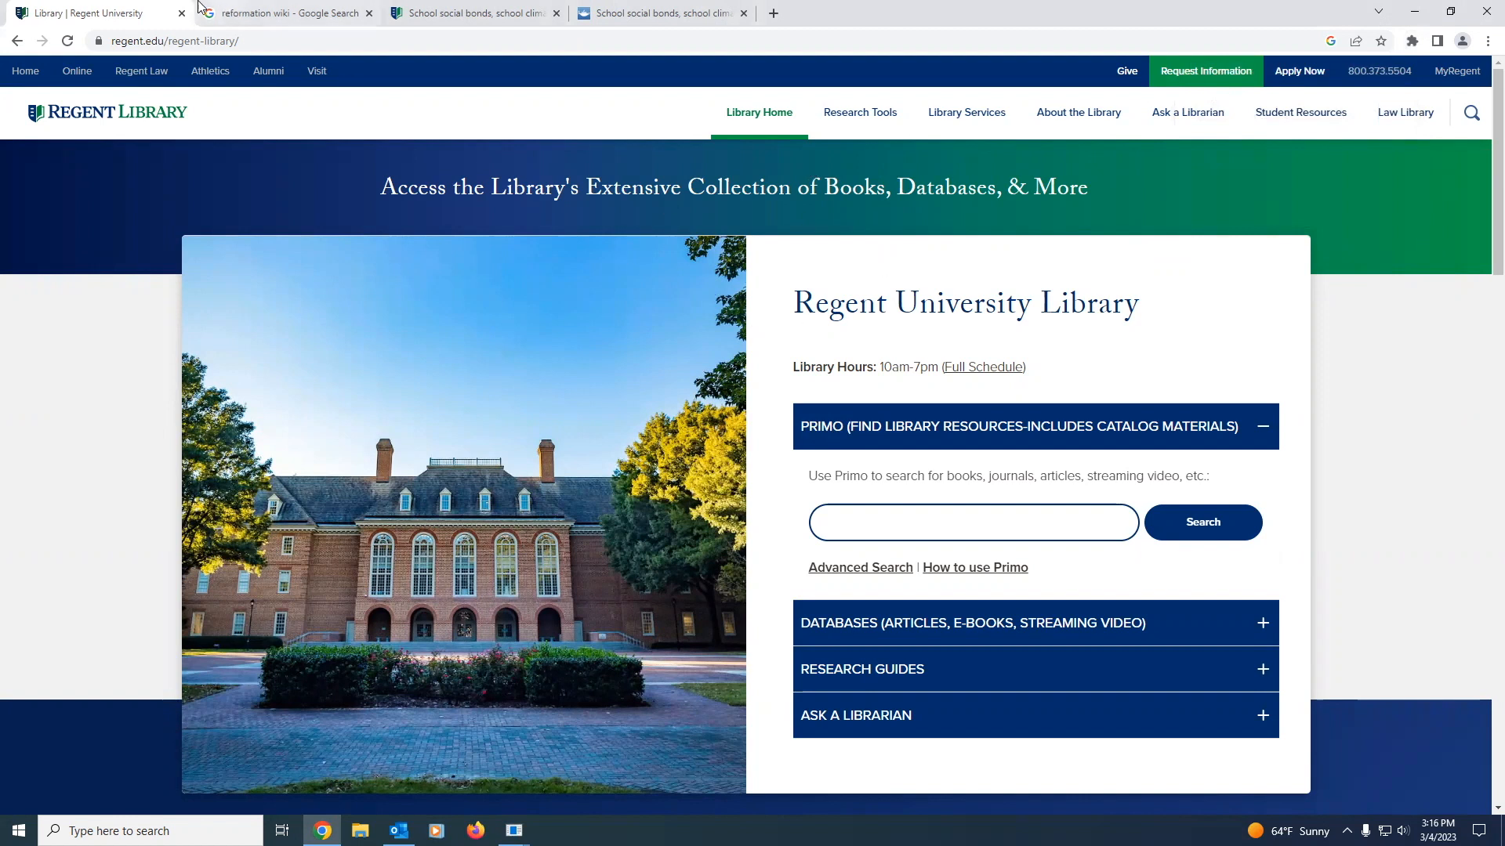
pyautogui.click(284, 13)
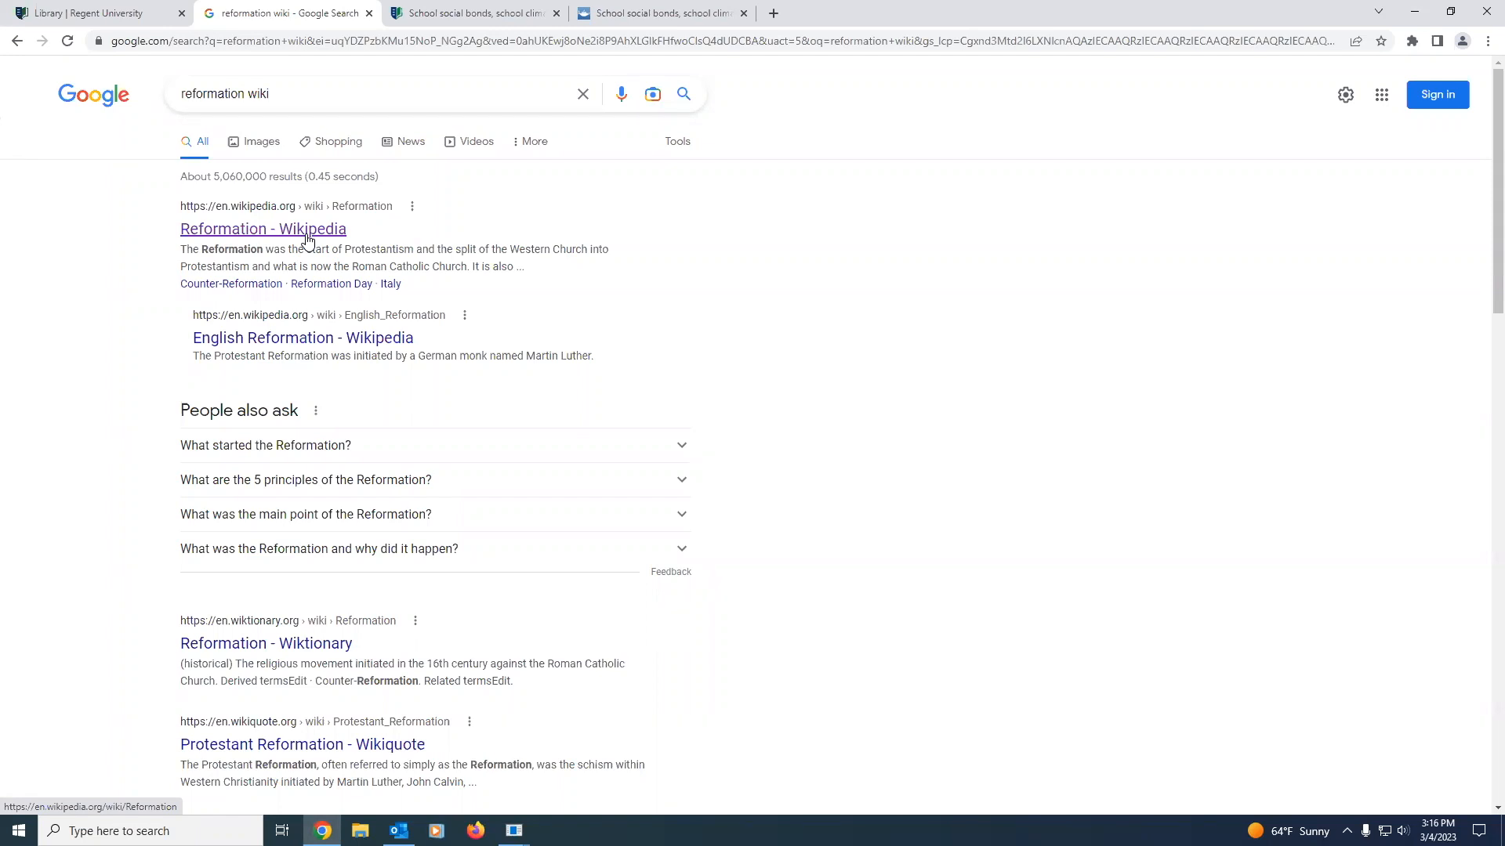
pyautogui.click(264, 229)
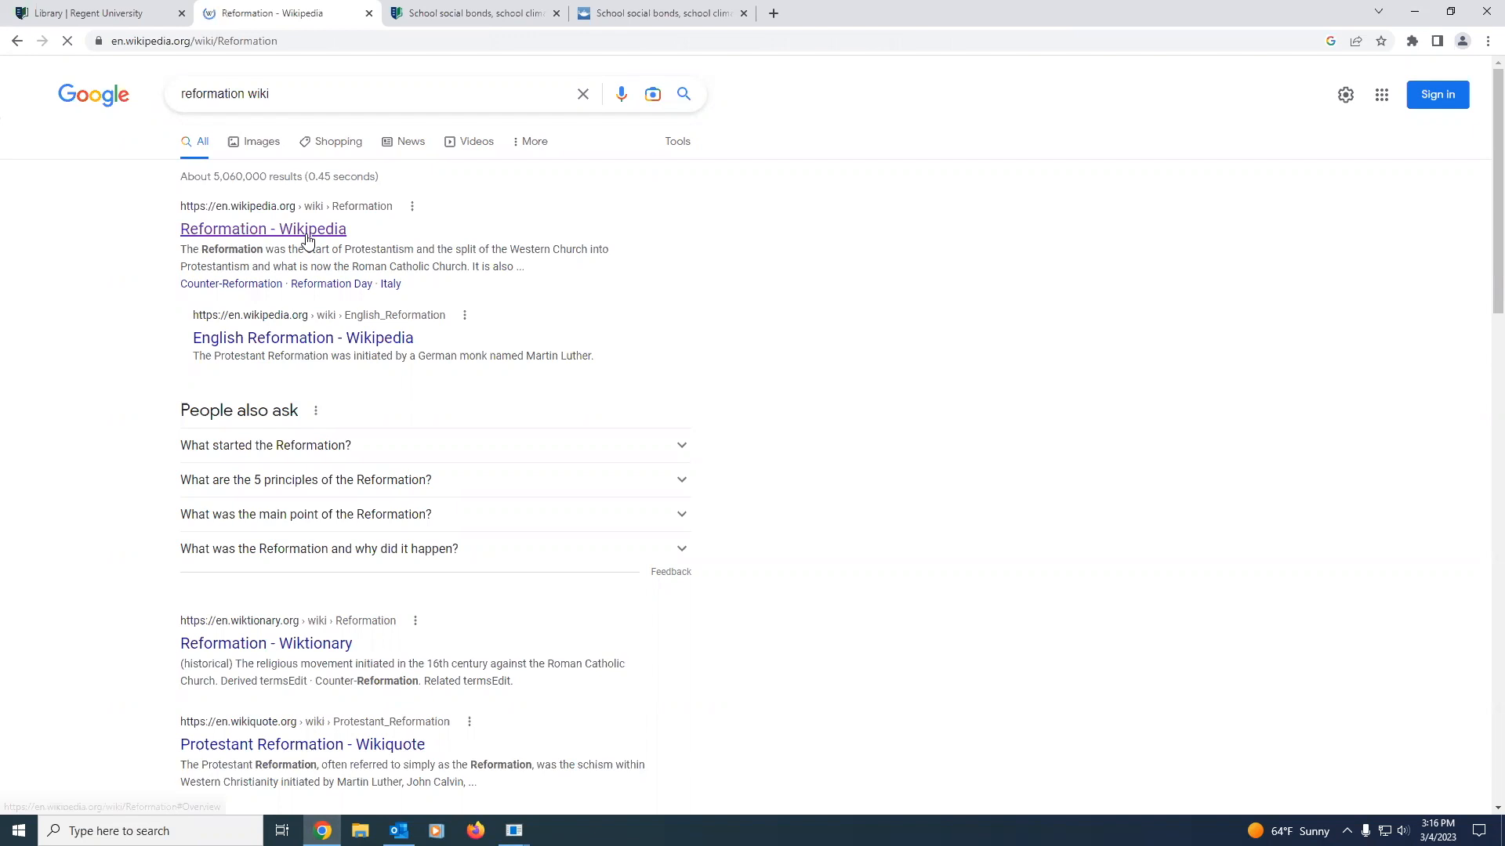
# Step: Scroll the Reformation article down to References showing LibKey Download PDF links
pyautogui.click(263, 229)
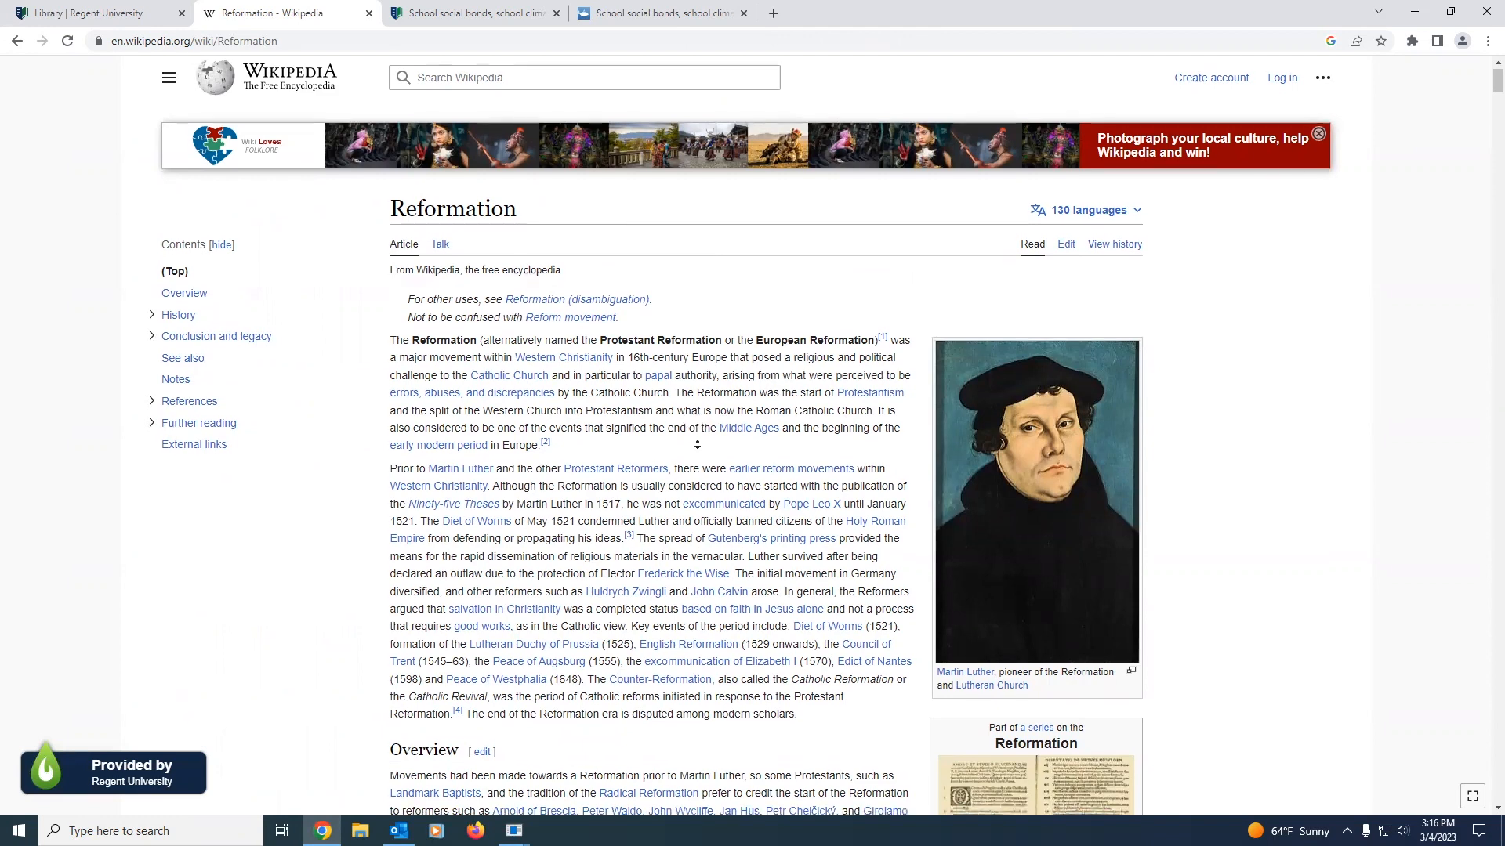
pyautogui.scroll(-3)
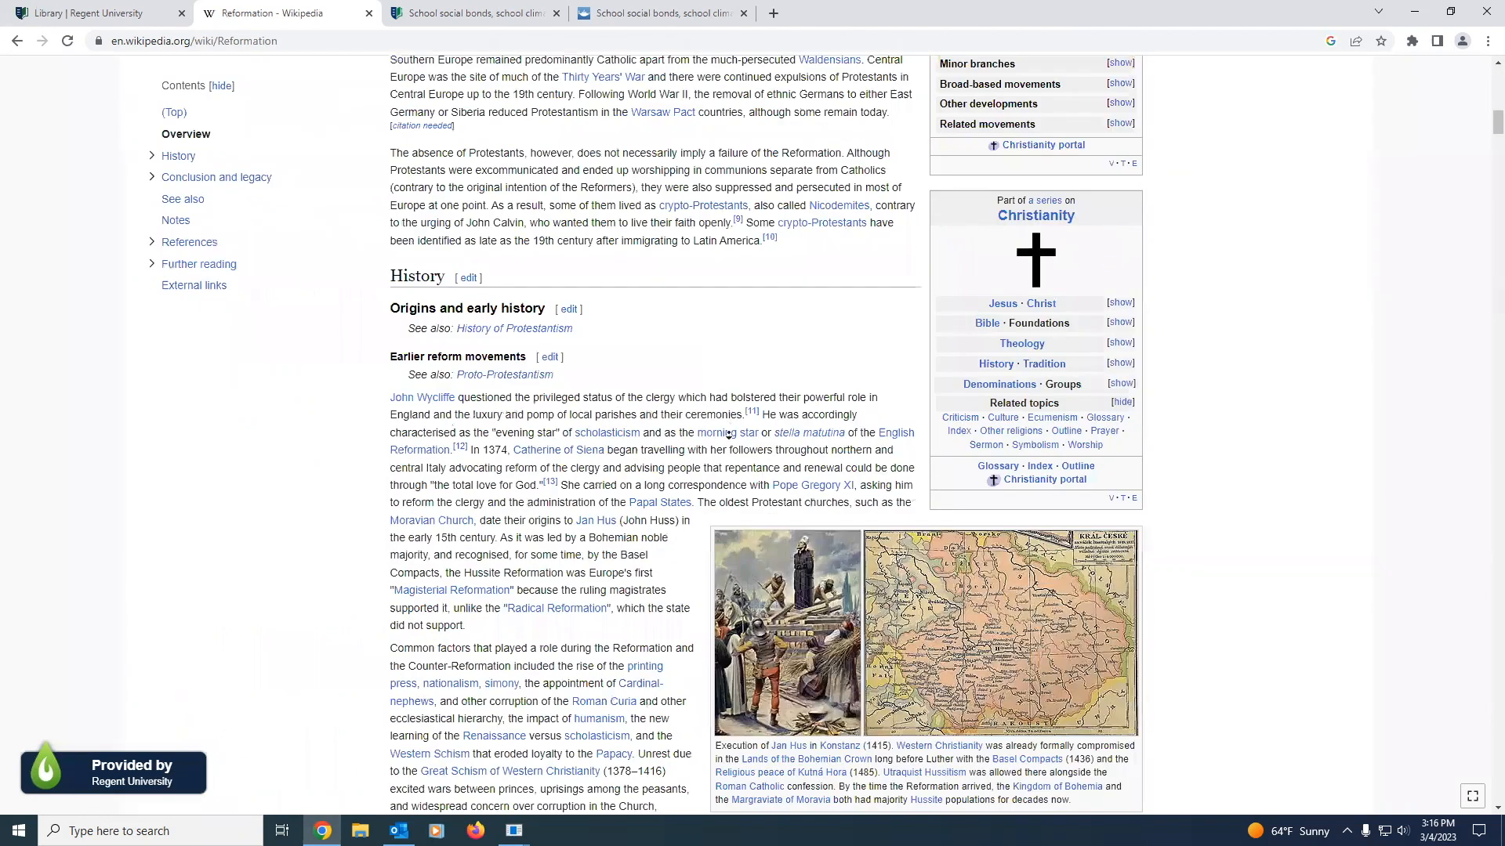
pyautogui.scroll(-3)
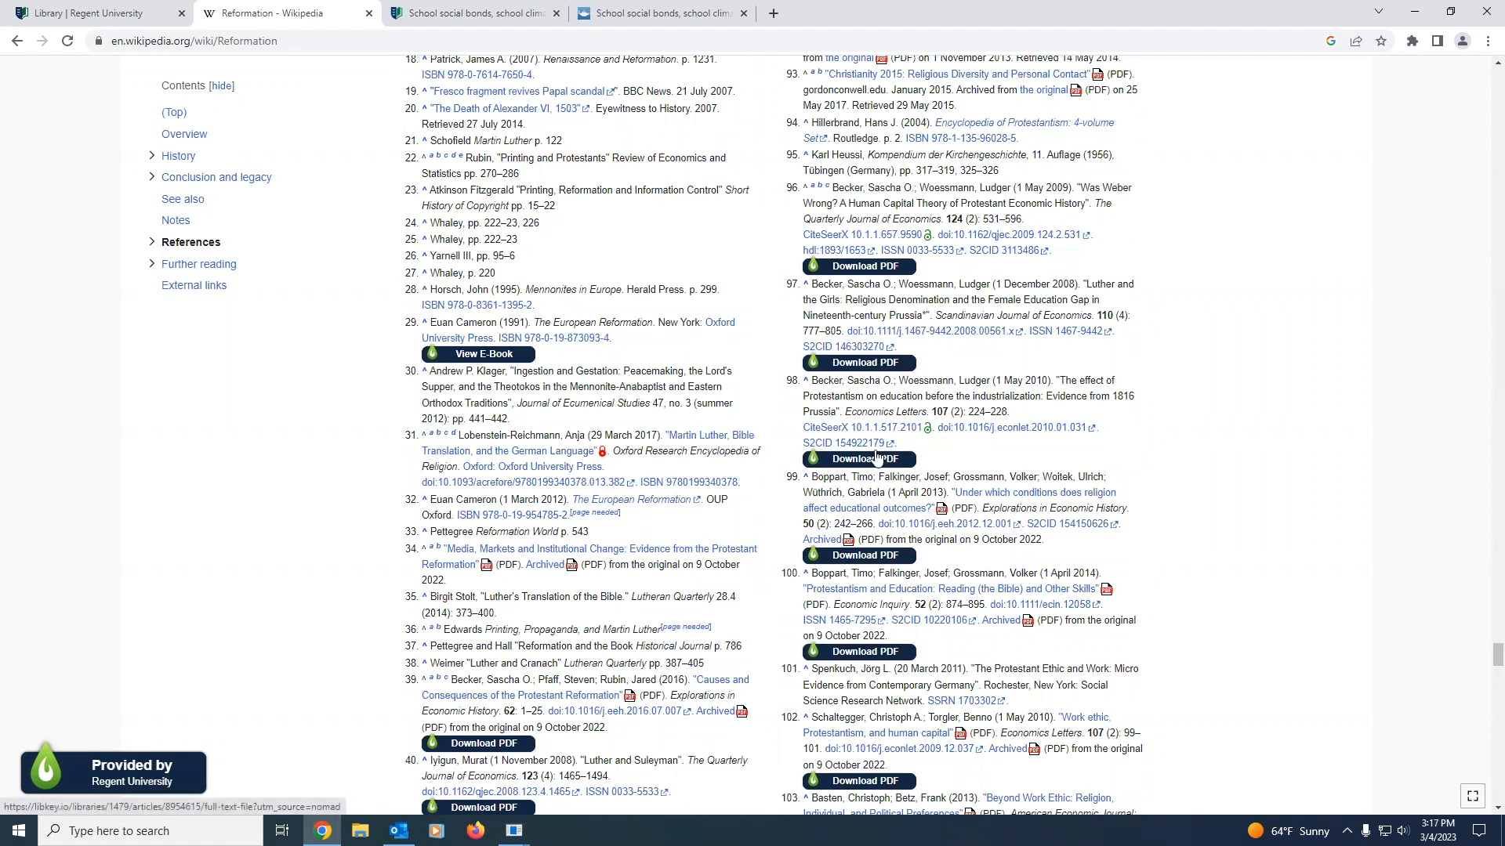
# Step: View the 1816 Prussia education article PDF from reference 98, then return to Wikipedia
pyautogui.click(858, 459)
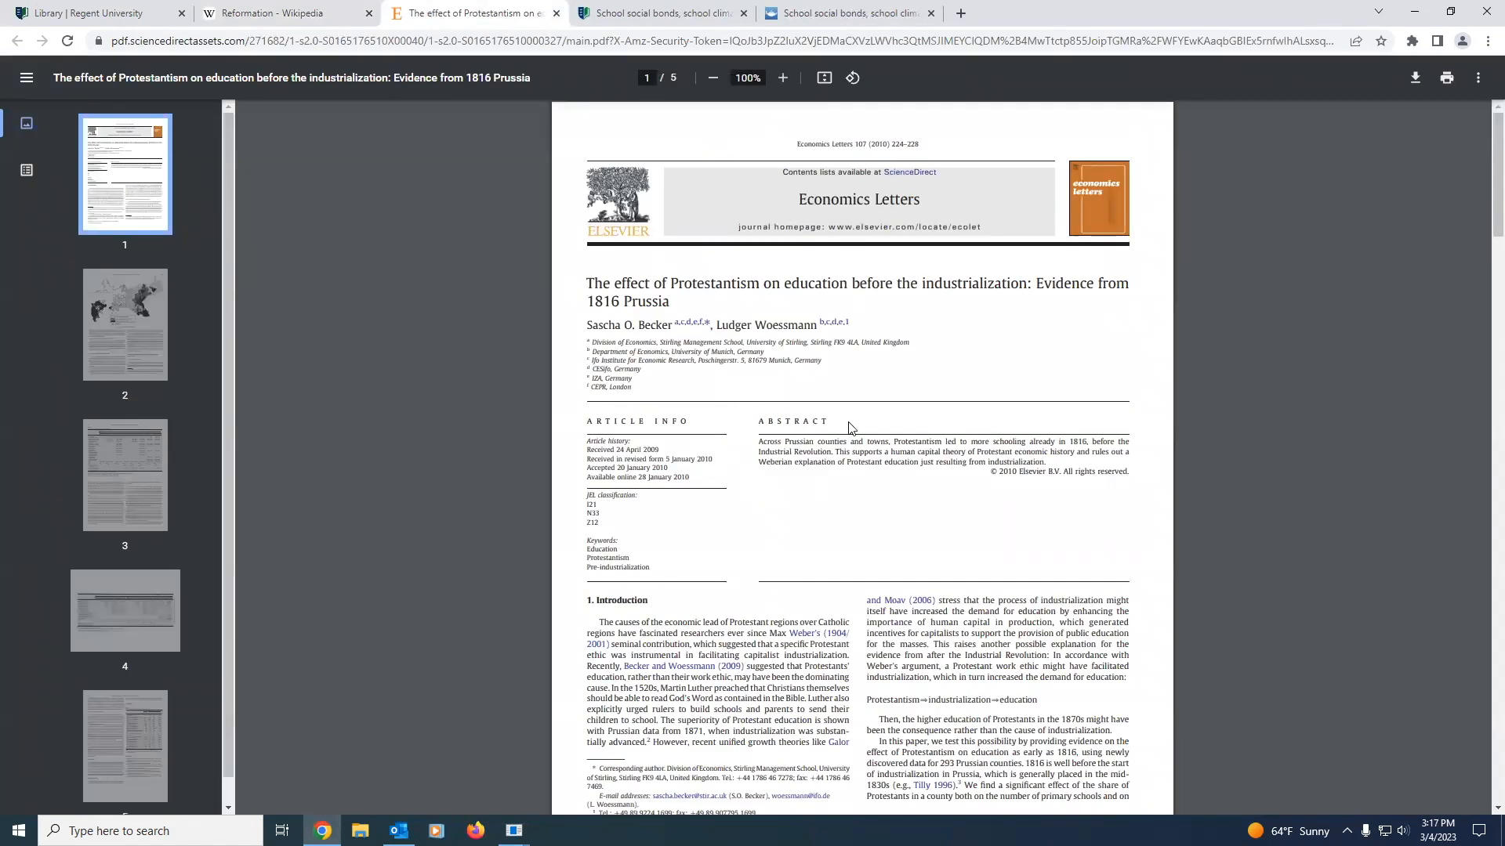
pyautogui.scroll(-3)
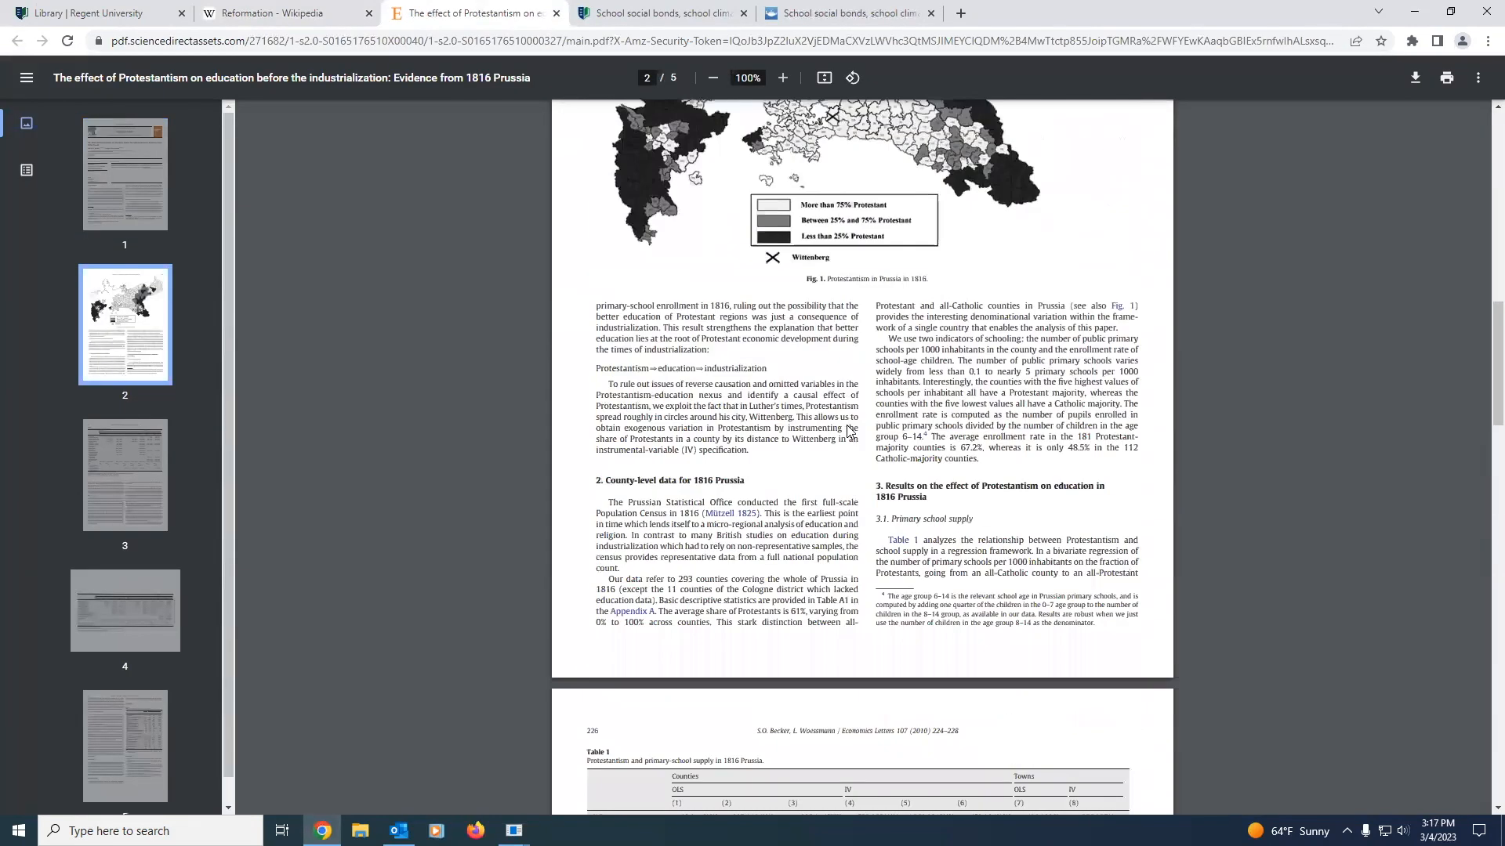
pyautogui.scroll(-3)
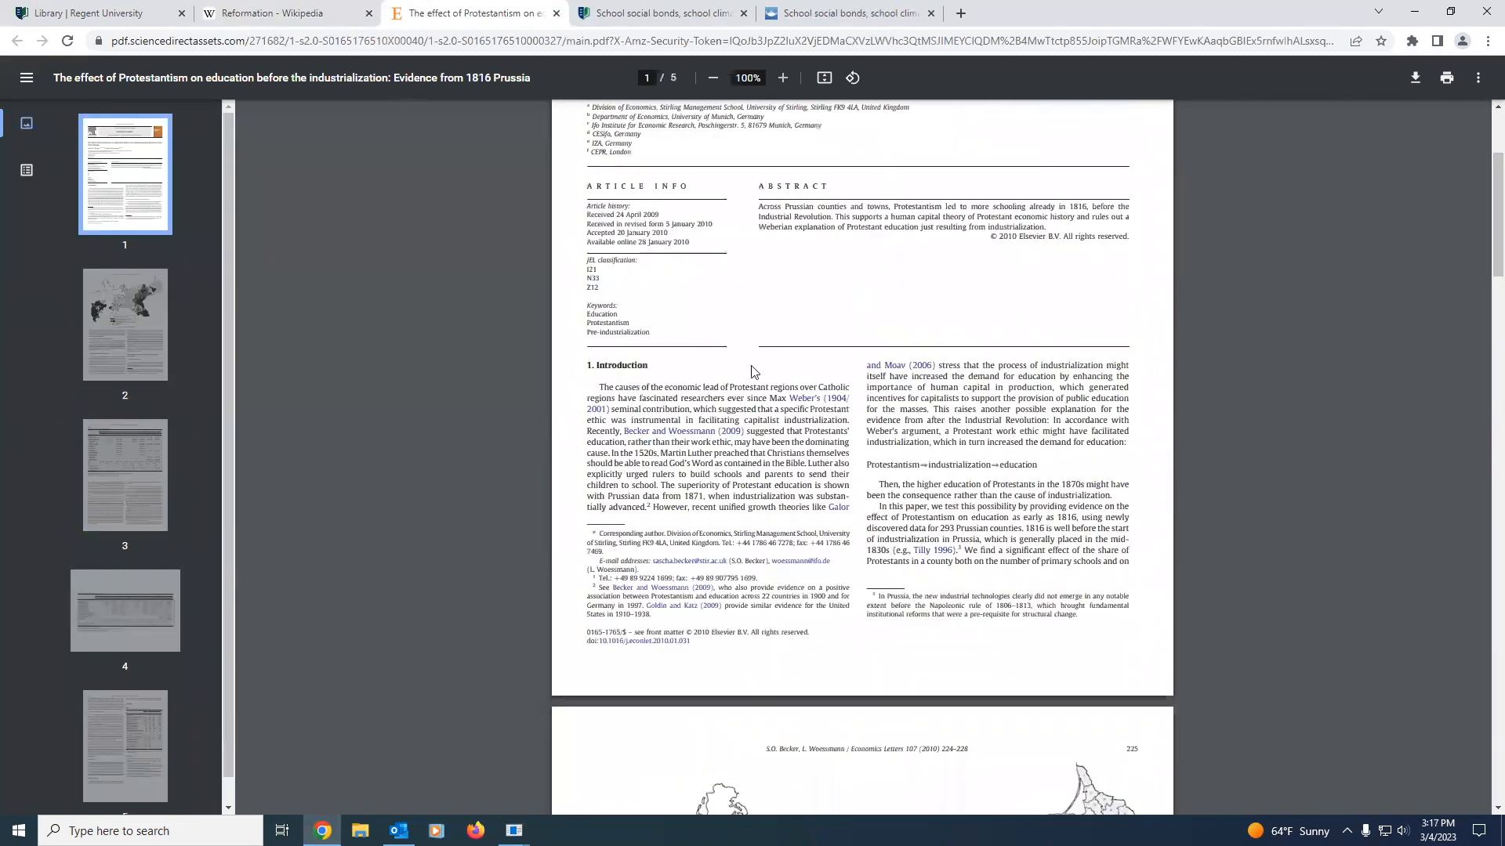
pyautogui.click(279, 13)
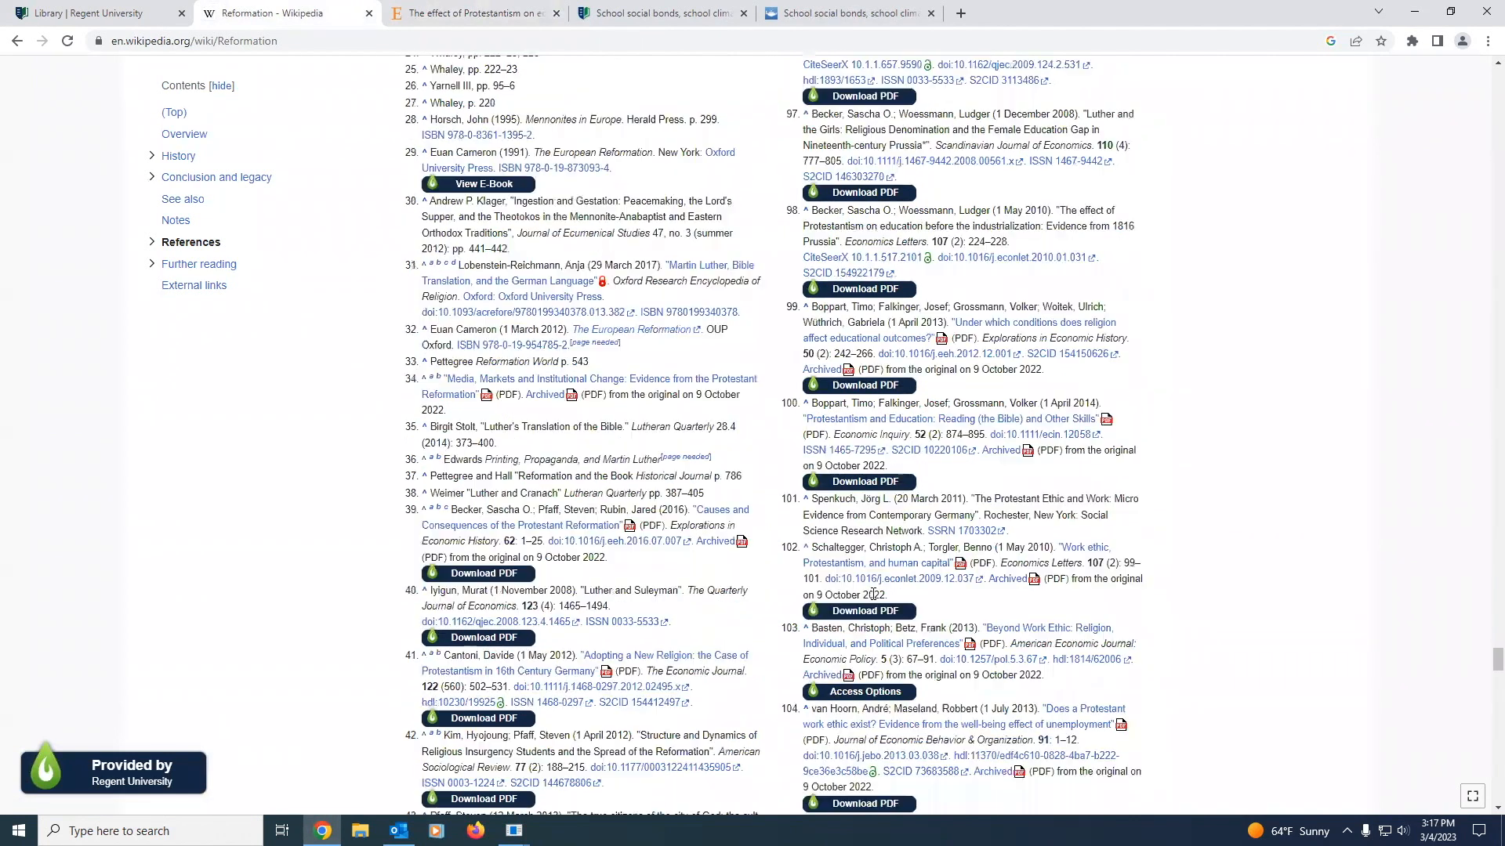
# Step: Open the Protestants and Catholics work-ethic PDF from reference 110, then show the school social bonds article
pyautogui.scroll(-3)
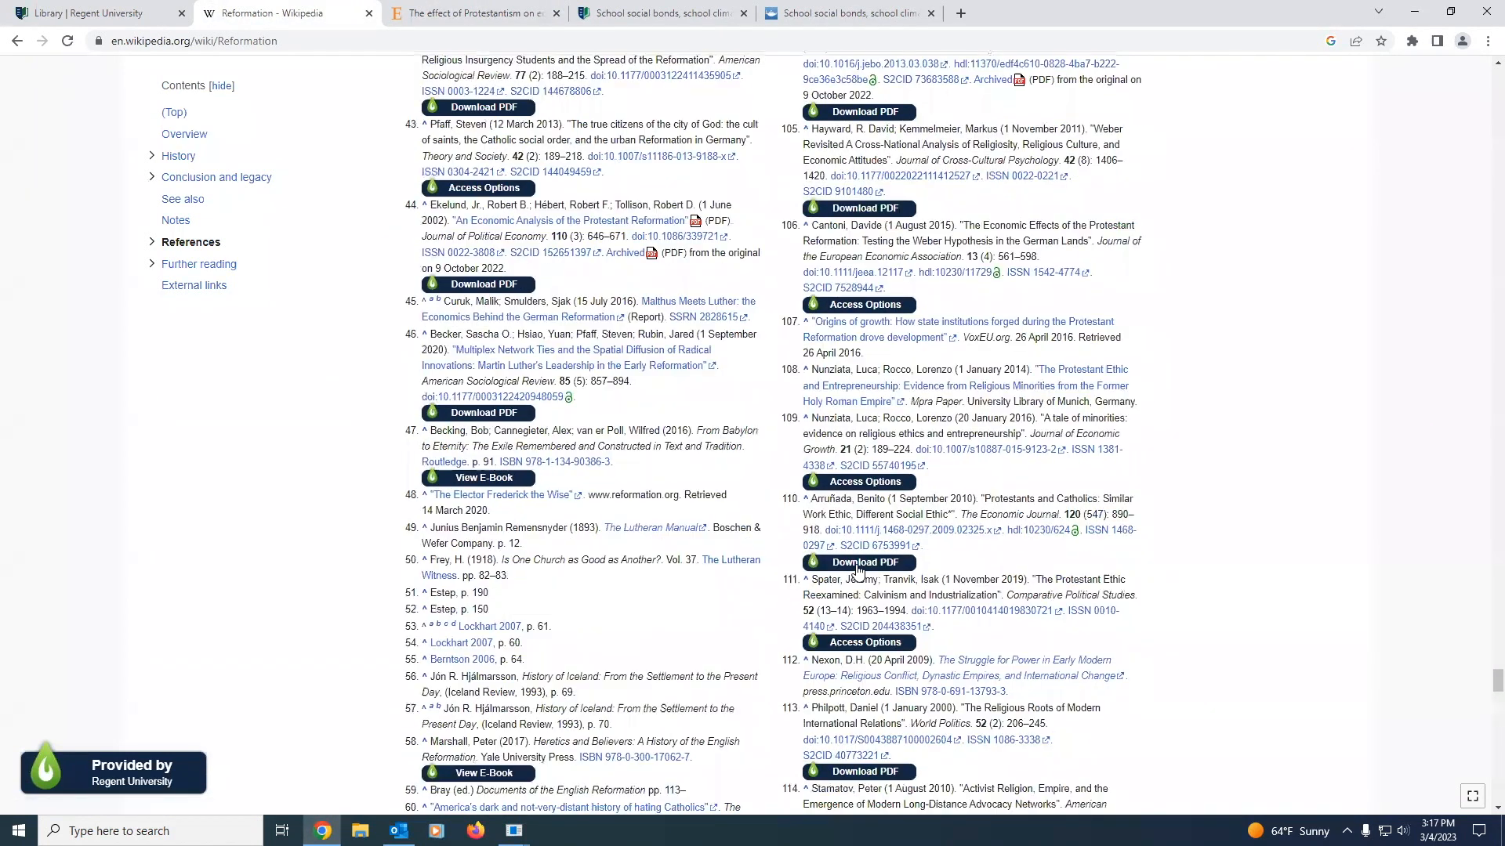
pyautogui.click(859, 562)
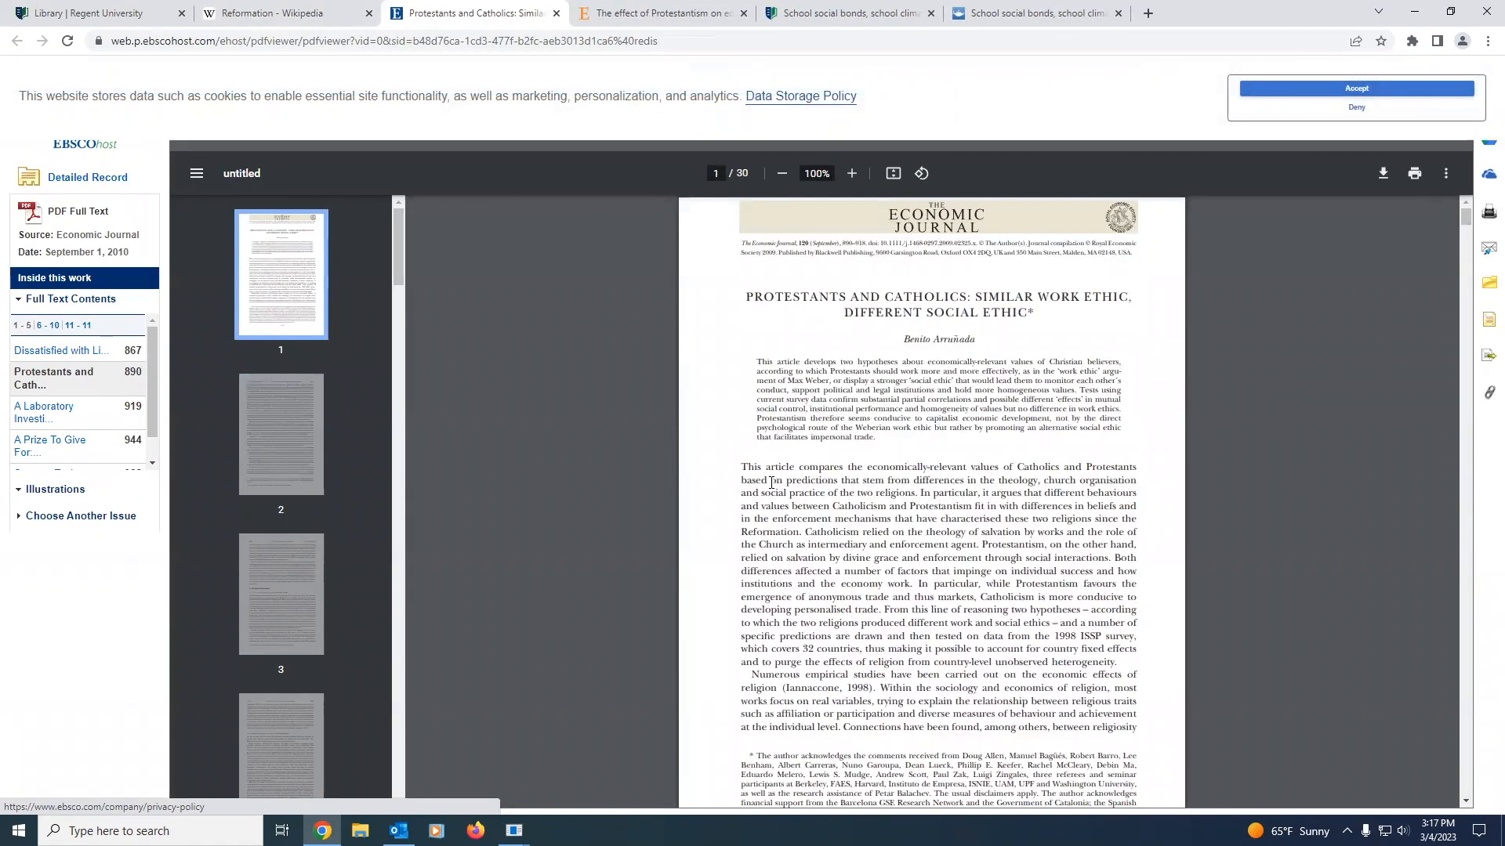
pyautogui.click(660, 13)
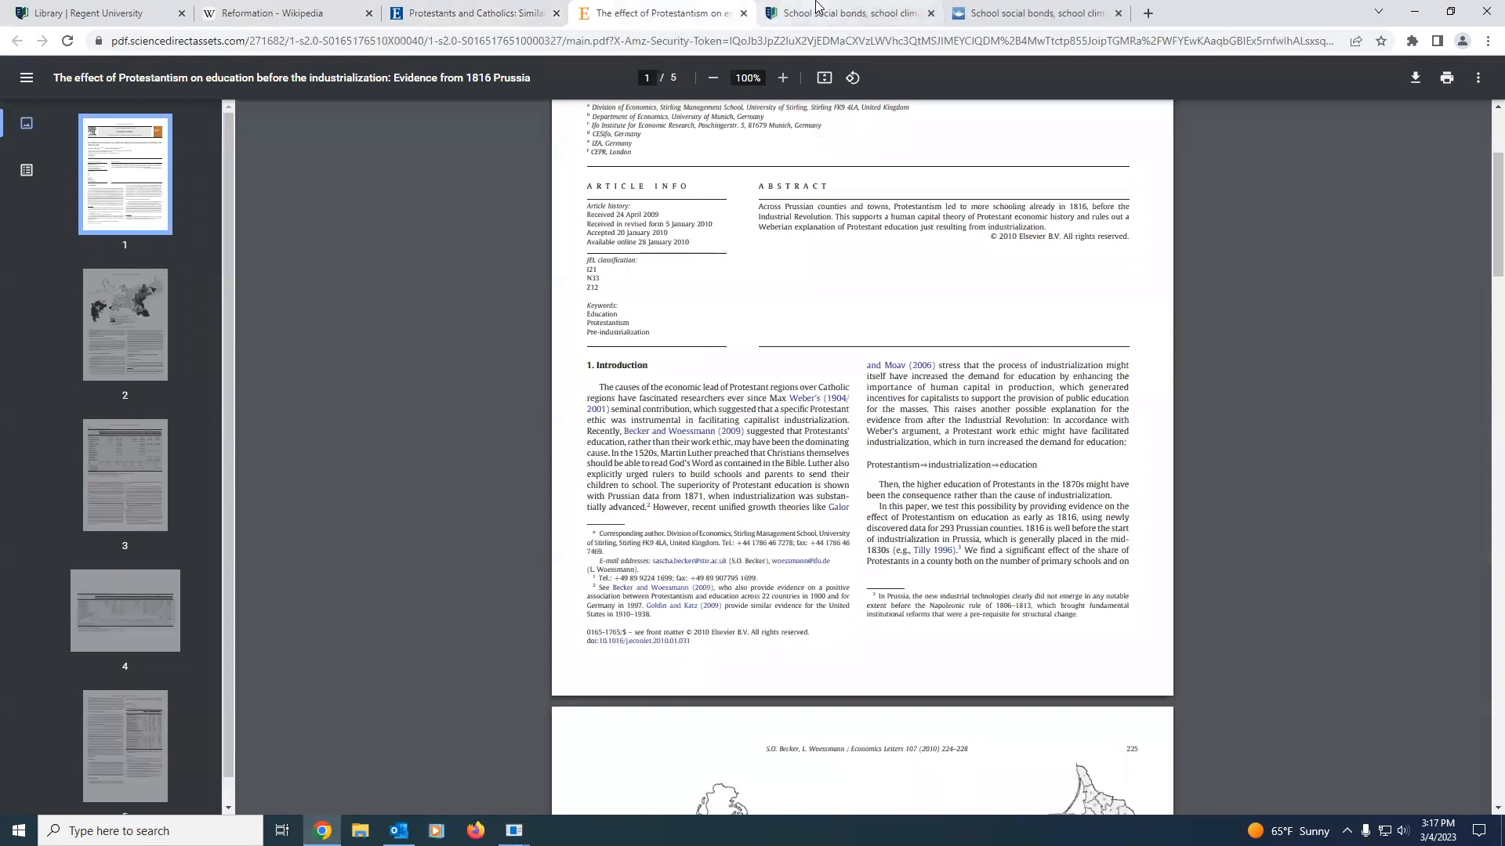
pyautogui.click(1032, 12)
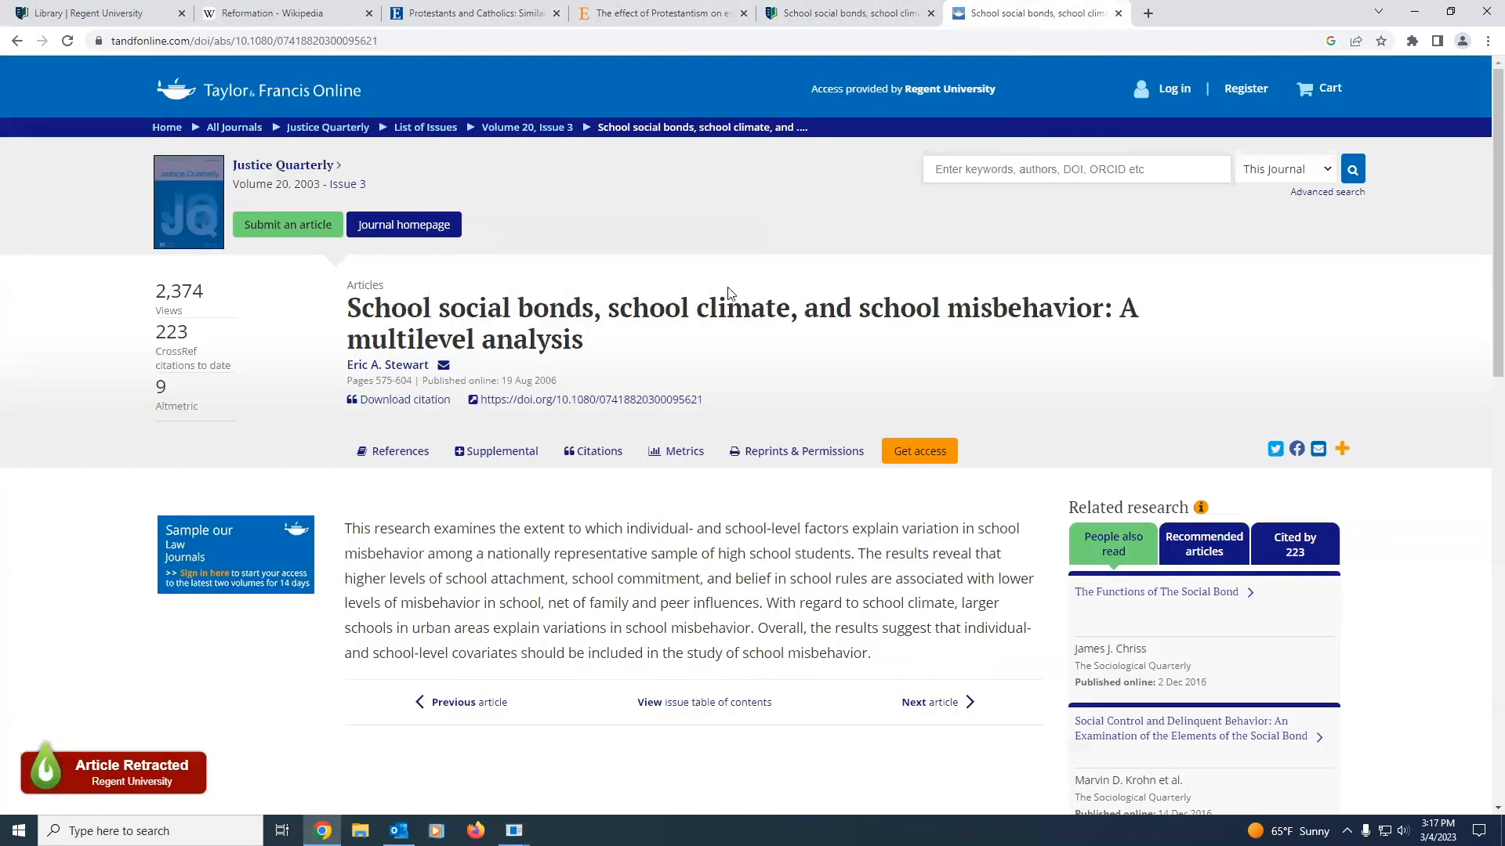
pyautogui.moveTo(301, 176)
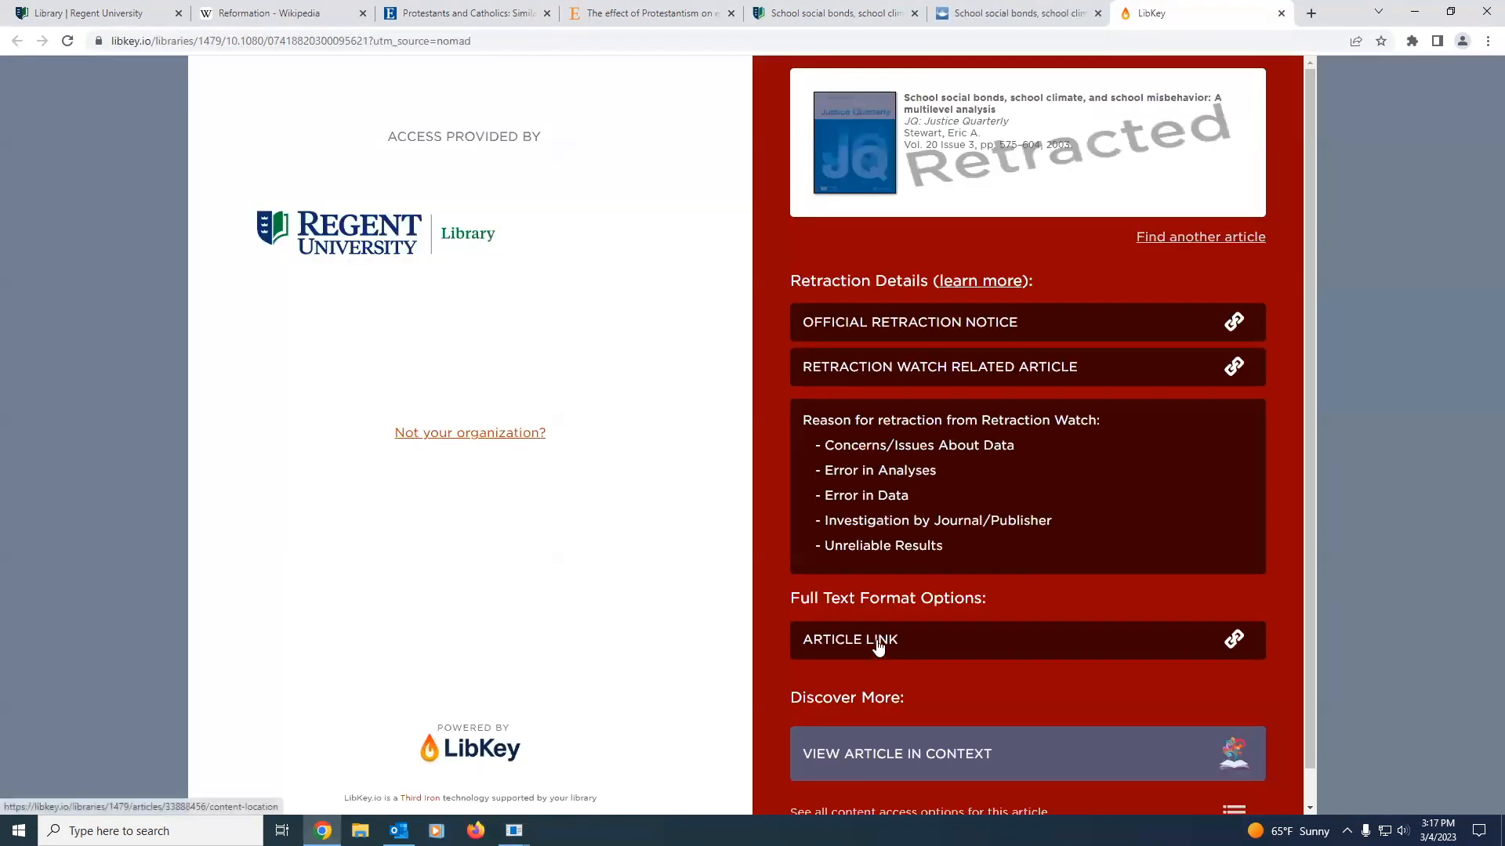
# Step: Open the retracted school social bonds article's full text on ProQuest via LibKey
pyautogui.click(877, 648)
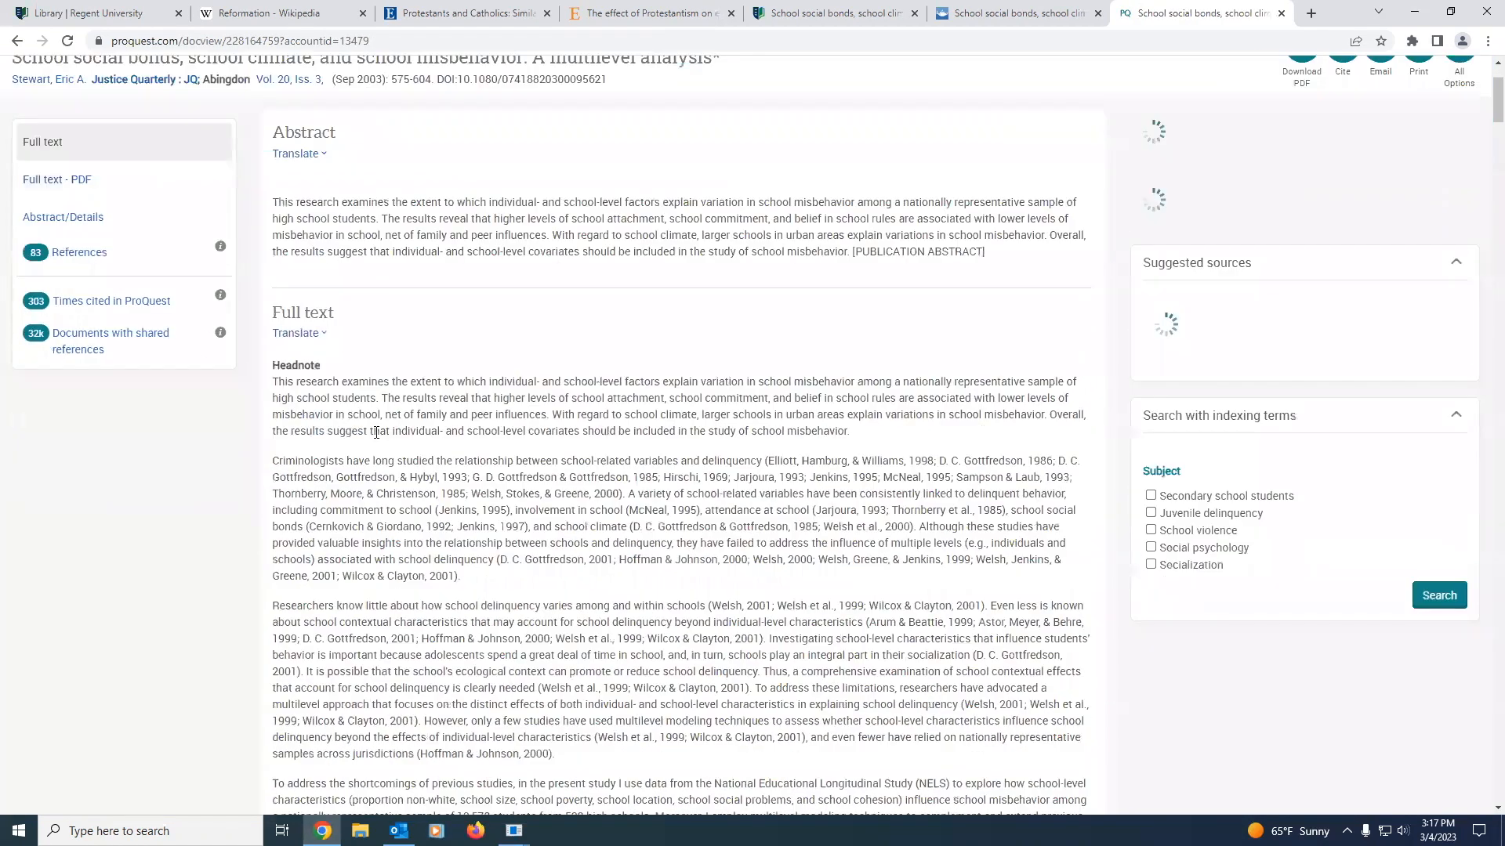
# Step: Browse the ProQuest full text, then show the Amazon page for The Mosaic of Christian Belief
pyautogui.scroll(-3)
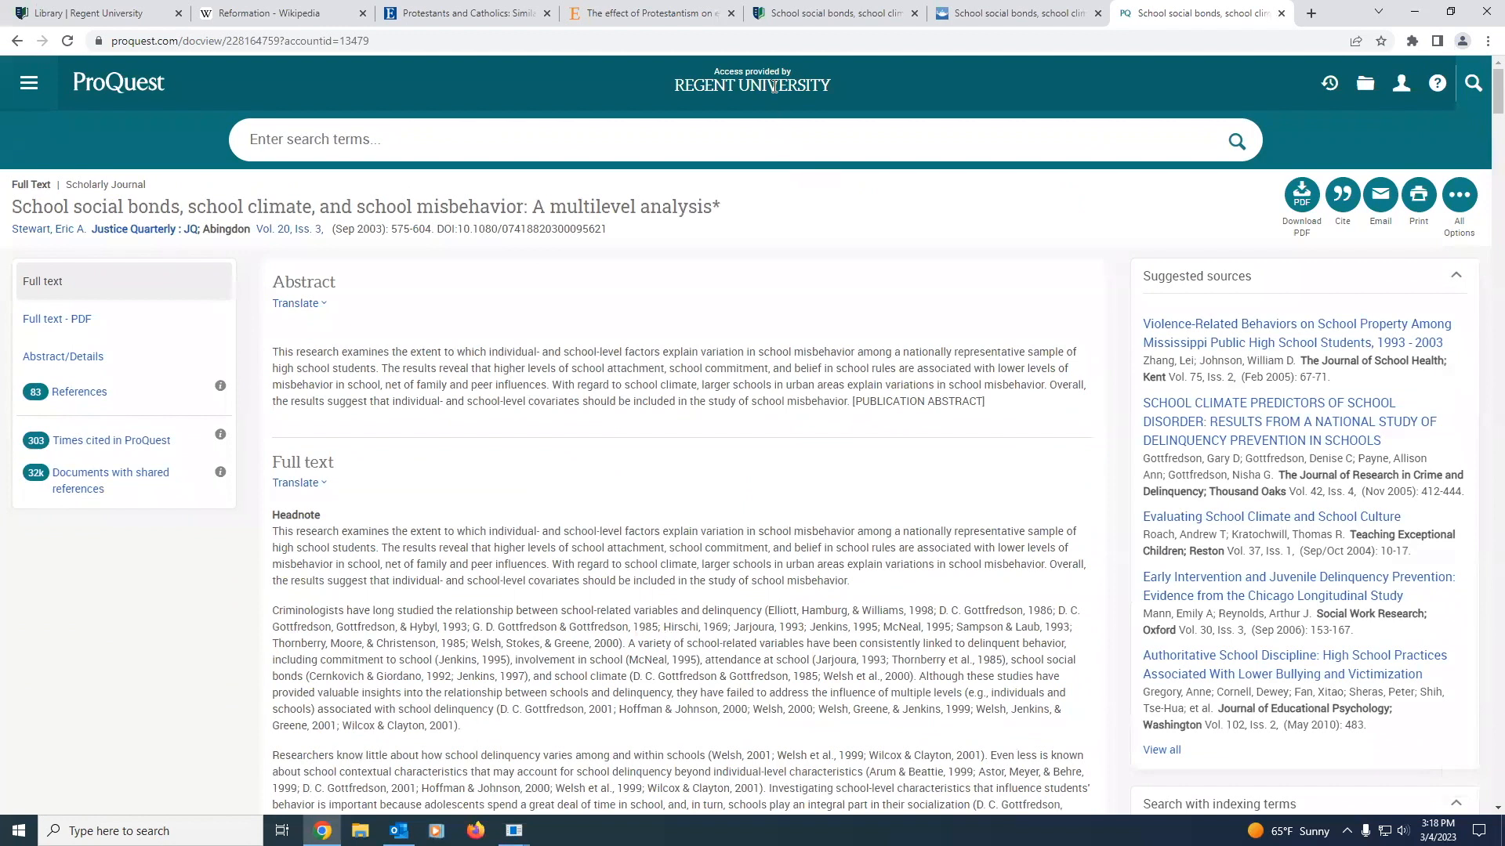
pyautogui.click(1202, 13)
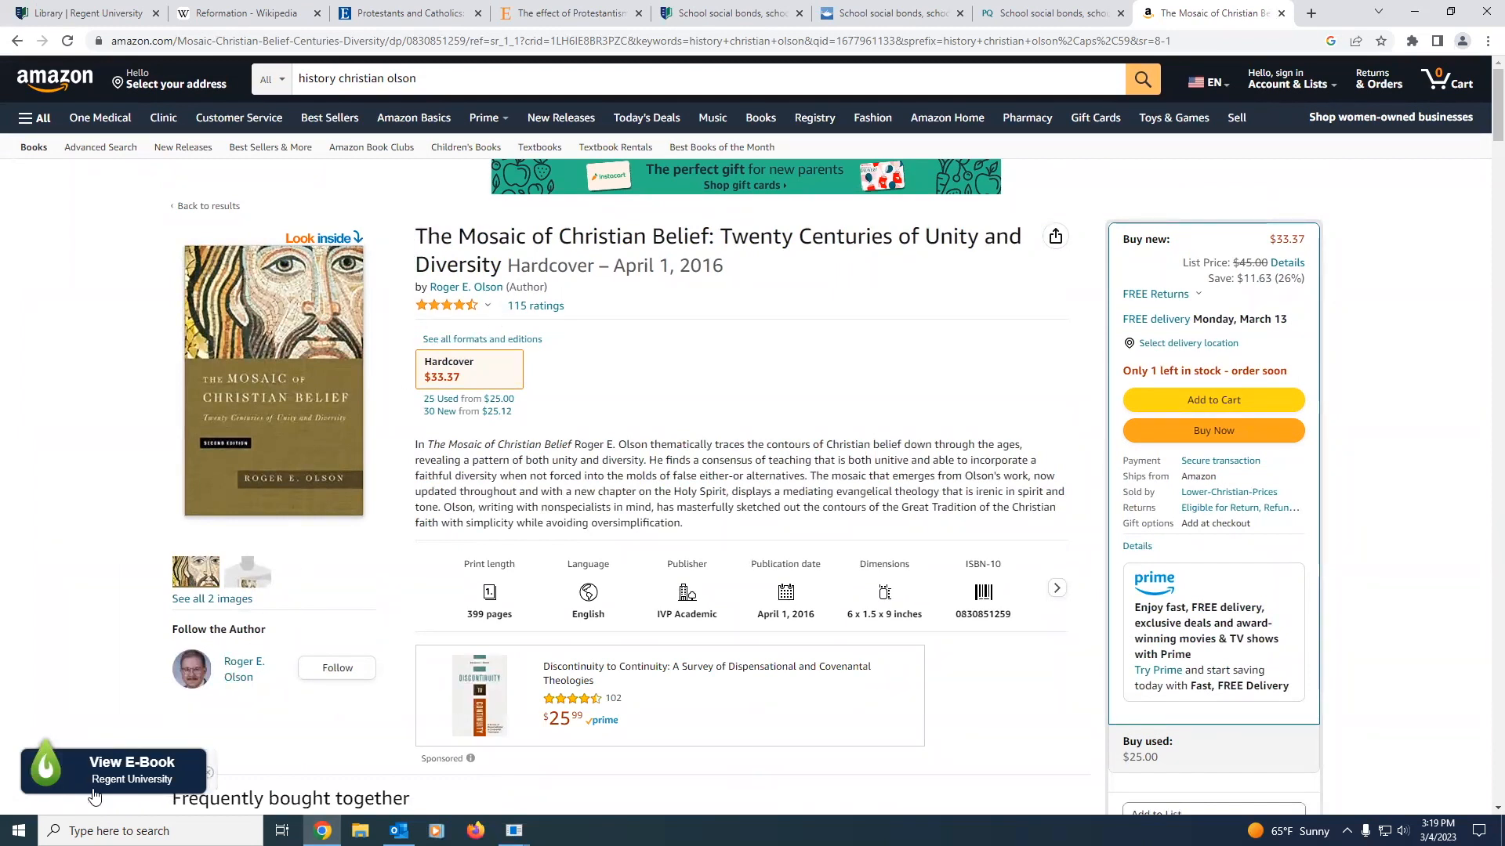
# Step: Open Olson's book as a Regent library e-book in EBSCO, then show the Word document of extension links
pyautogui.click(130, 768)
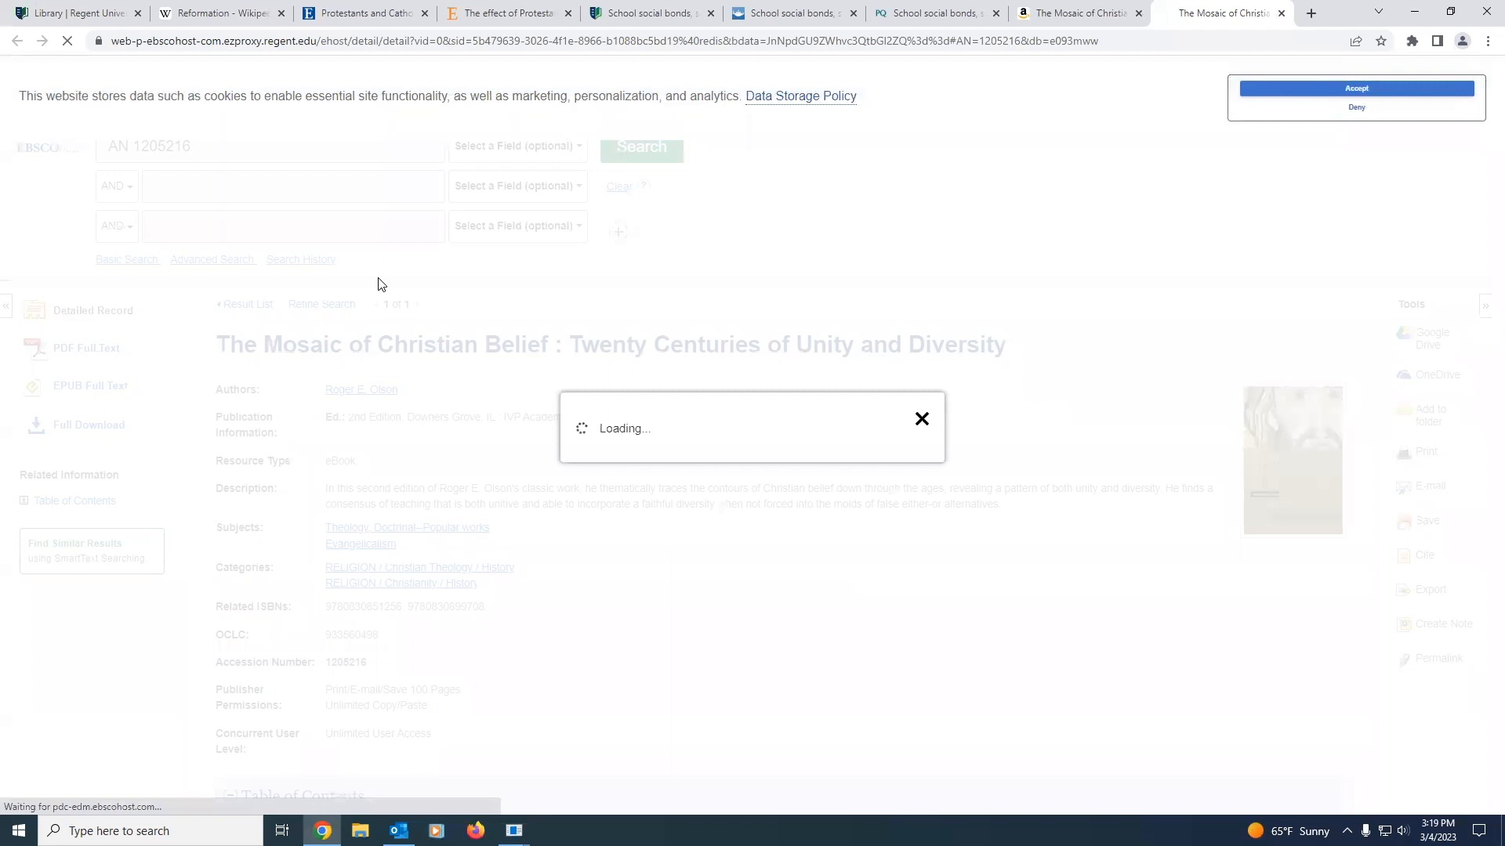
pyautogui.click(90, 386)
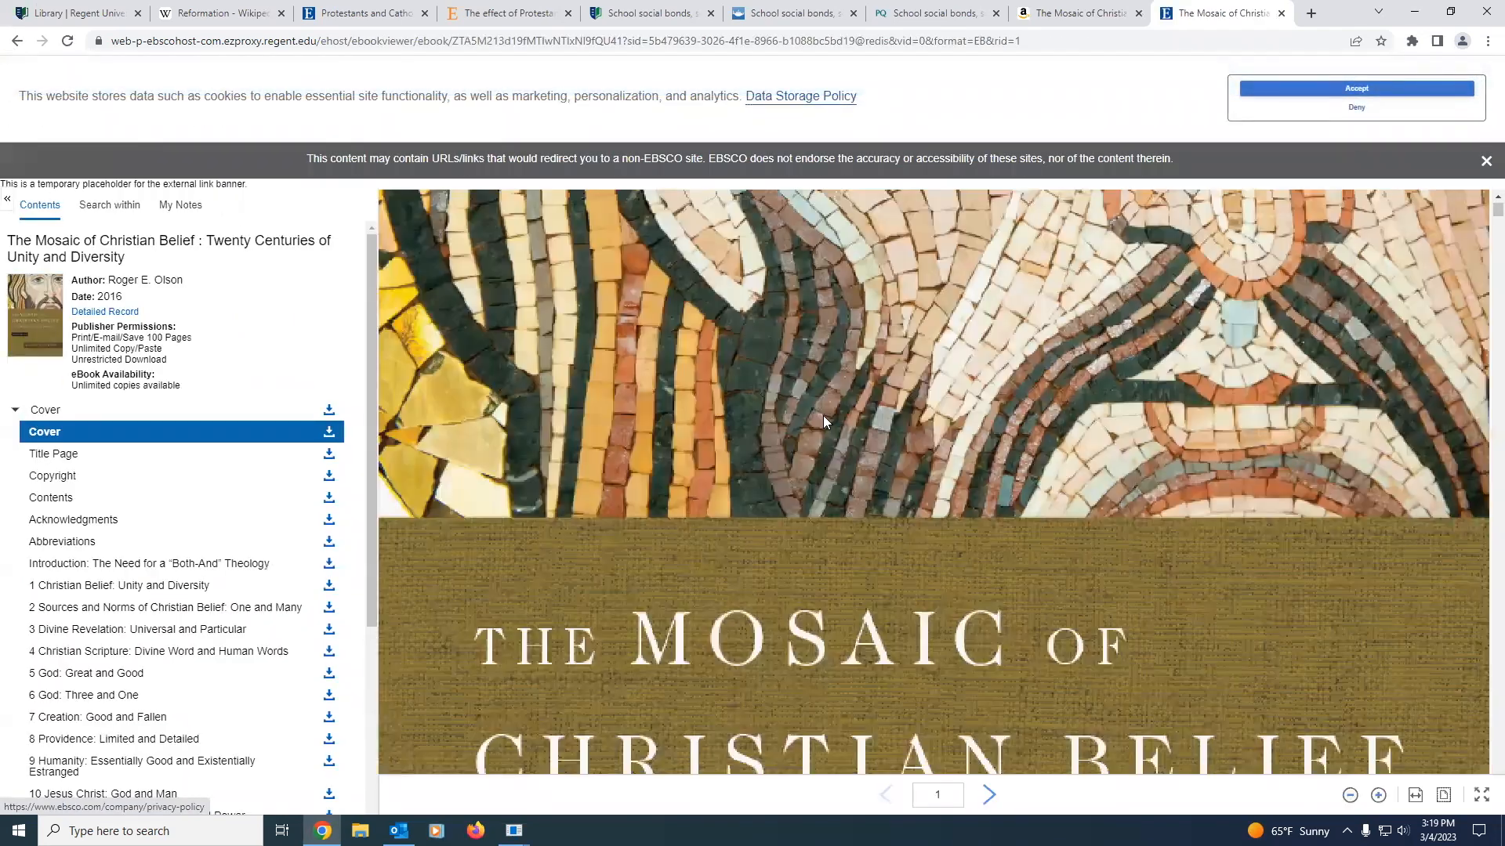
pyautogui.click(55, 464)
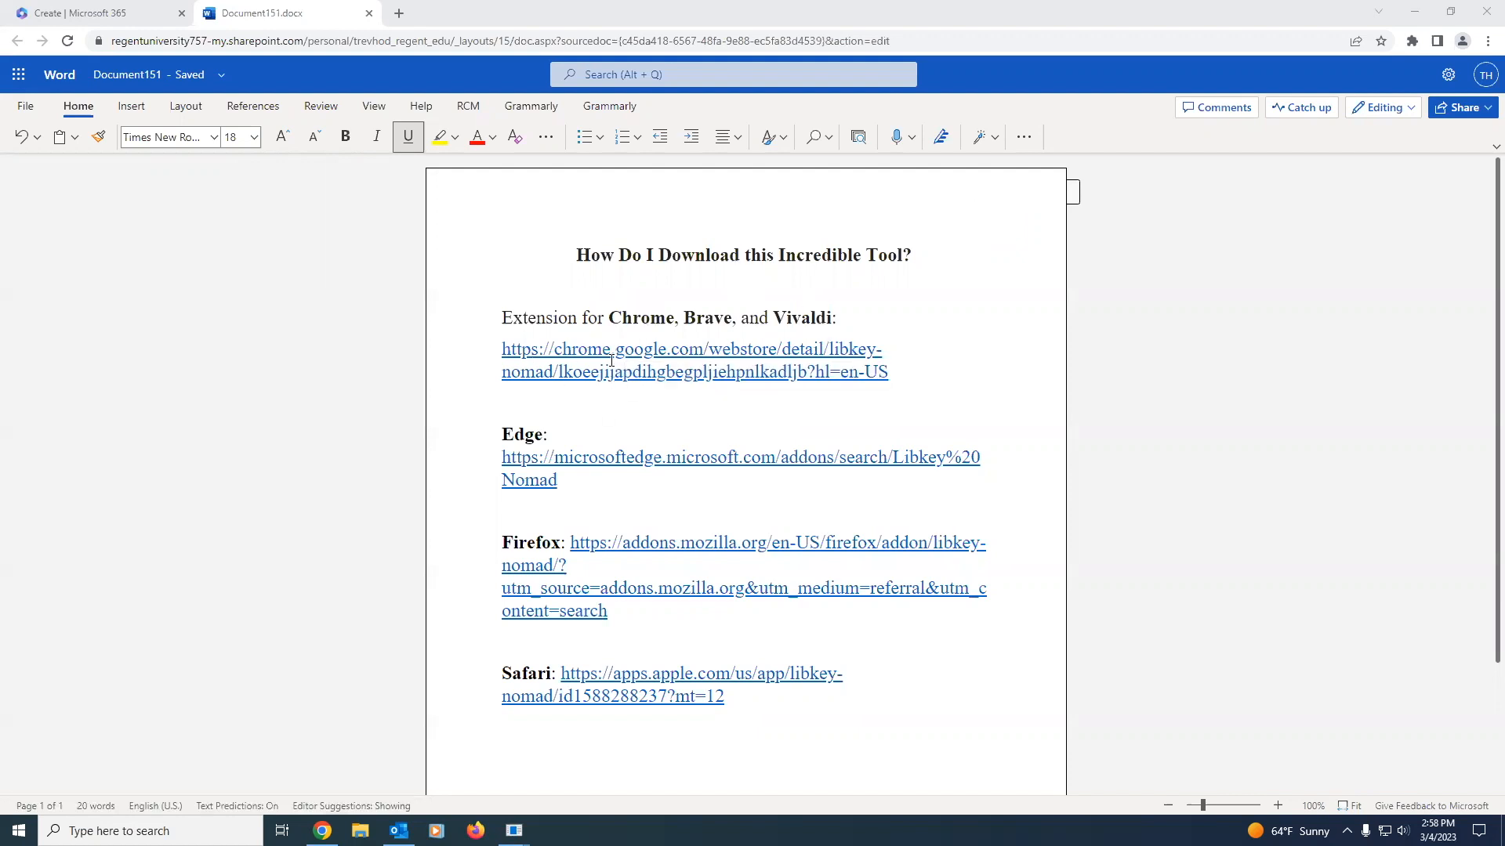
pyautogui.moveTo(612, 365)
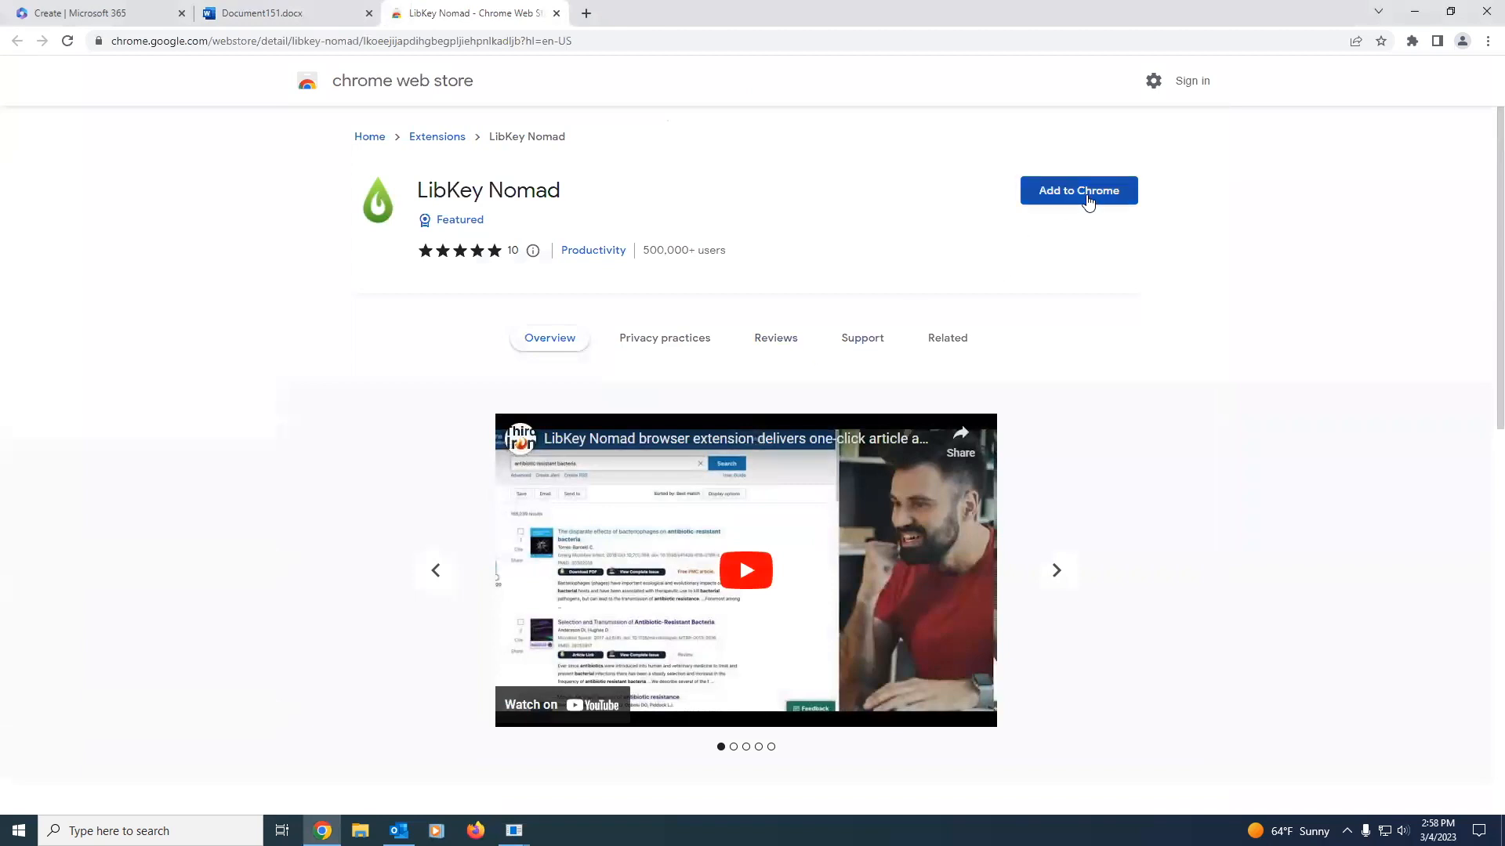
# Step: Add the LibKey Nomad extension to Chrome and reach its organization setup page
pyautogui.click(1079, 190)
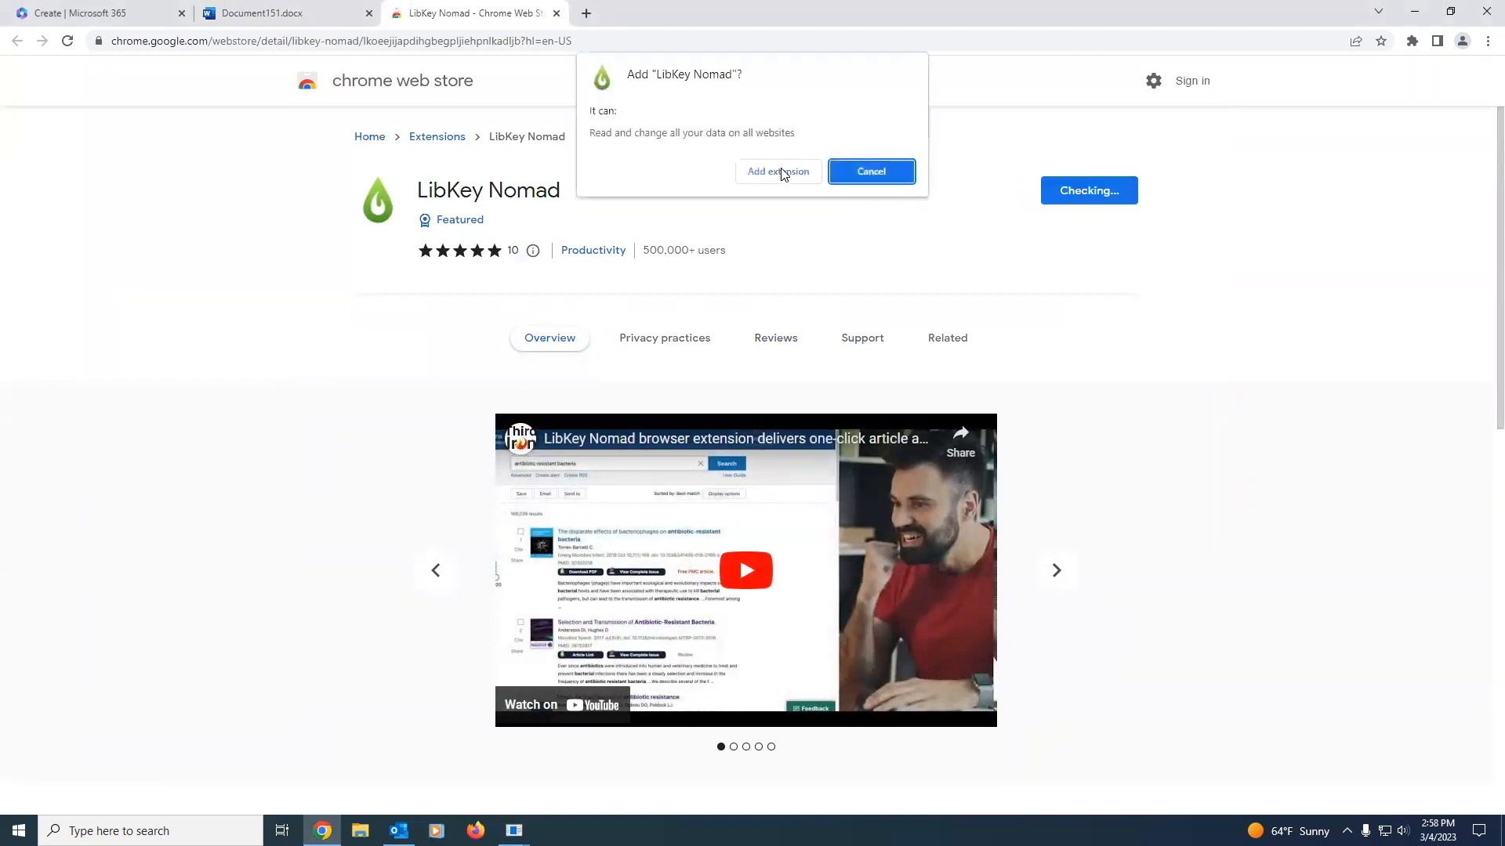
pyautogui.click(777, 173)
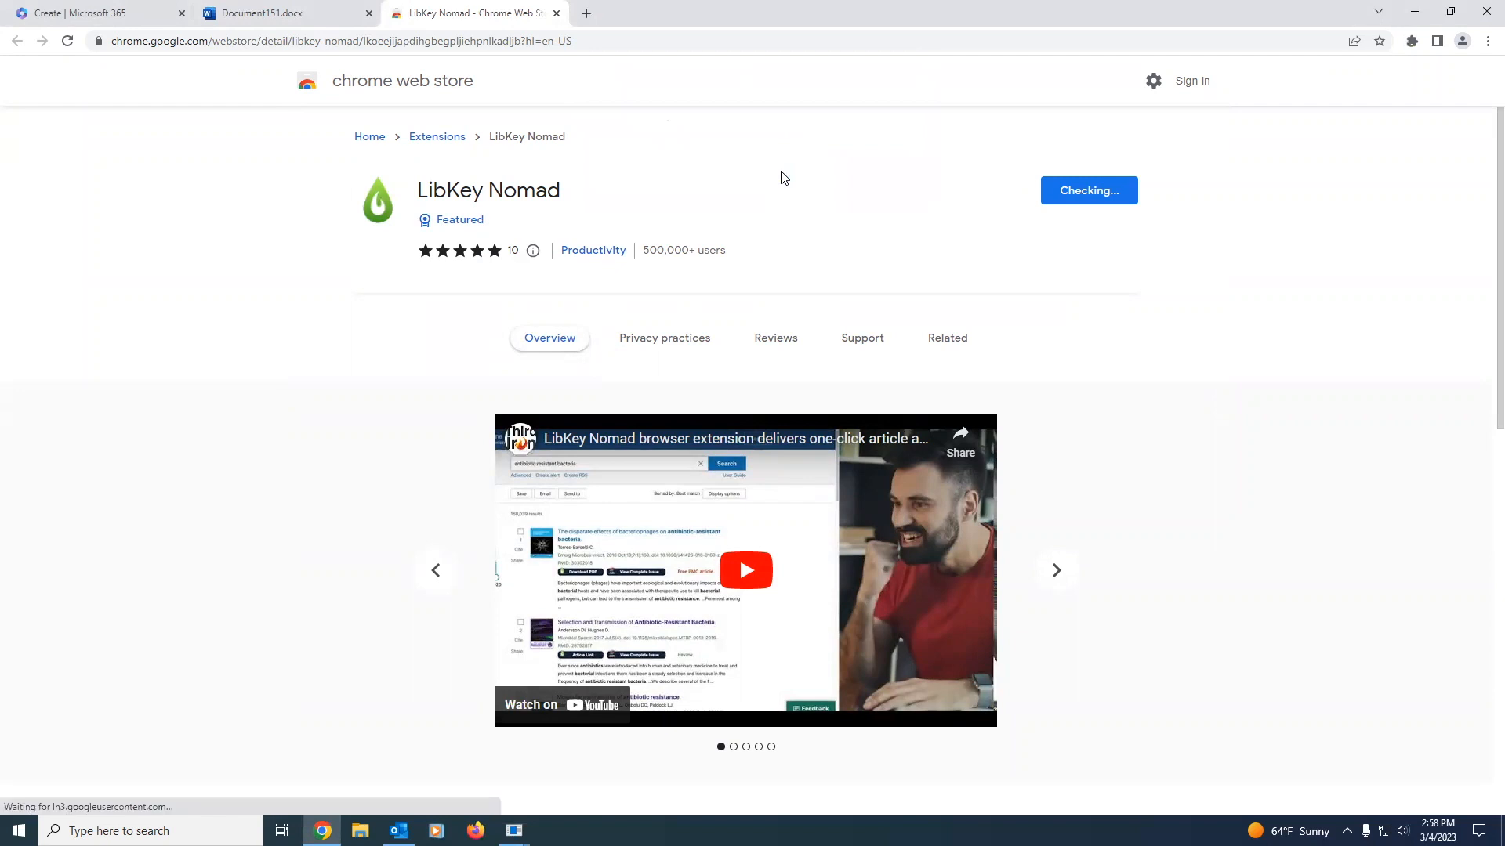
pyautogui.click(1088, 189)
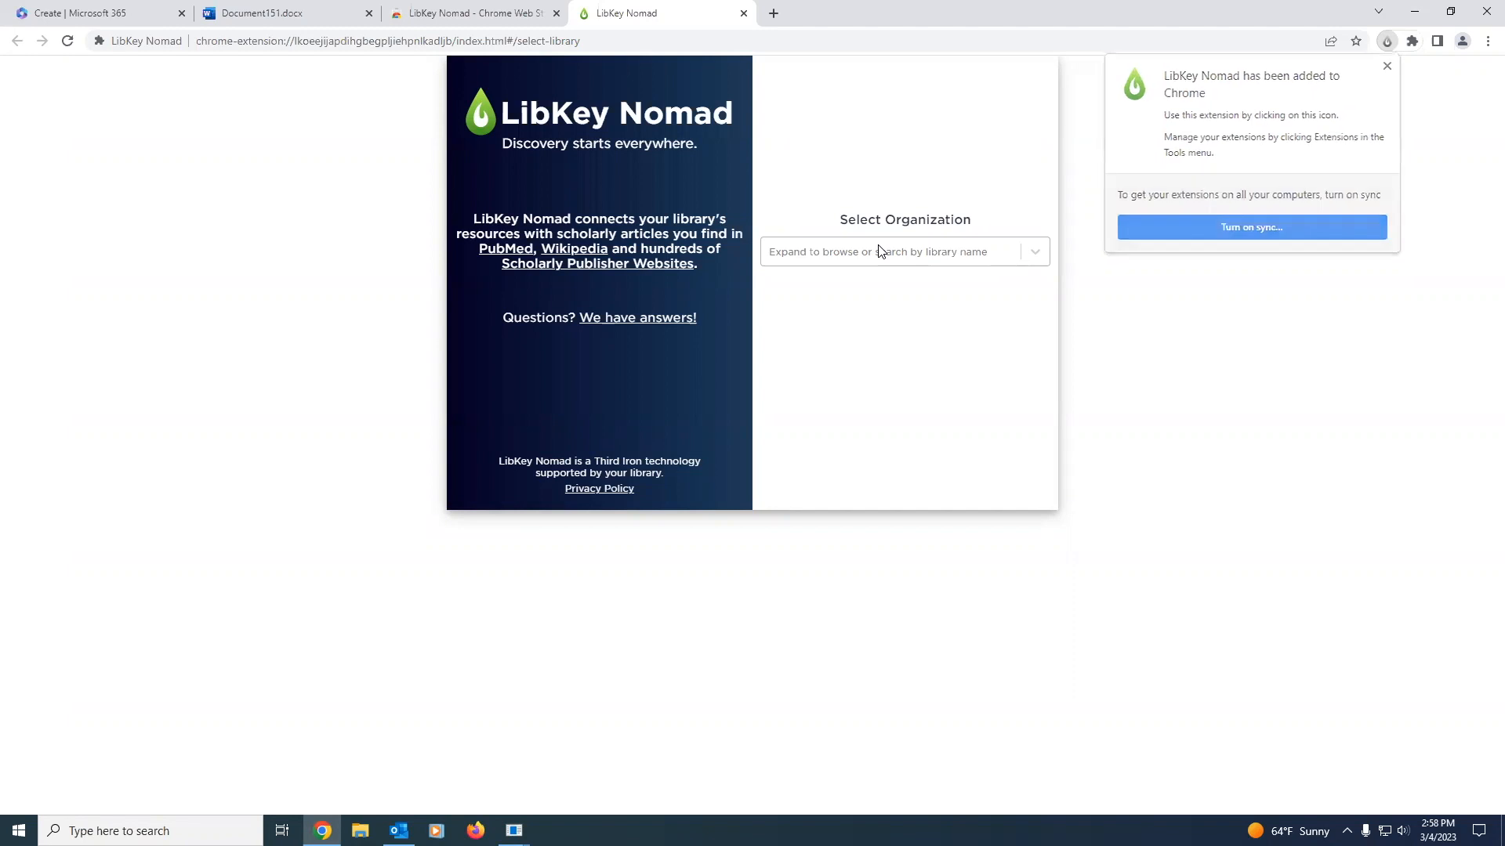
# Step: Select Regent University as the LibKey Nomad library and view the installed extensions
pyautogui.click(902, 250)
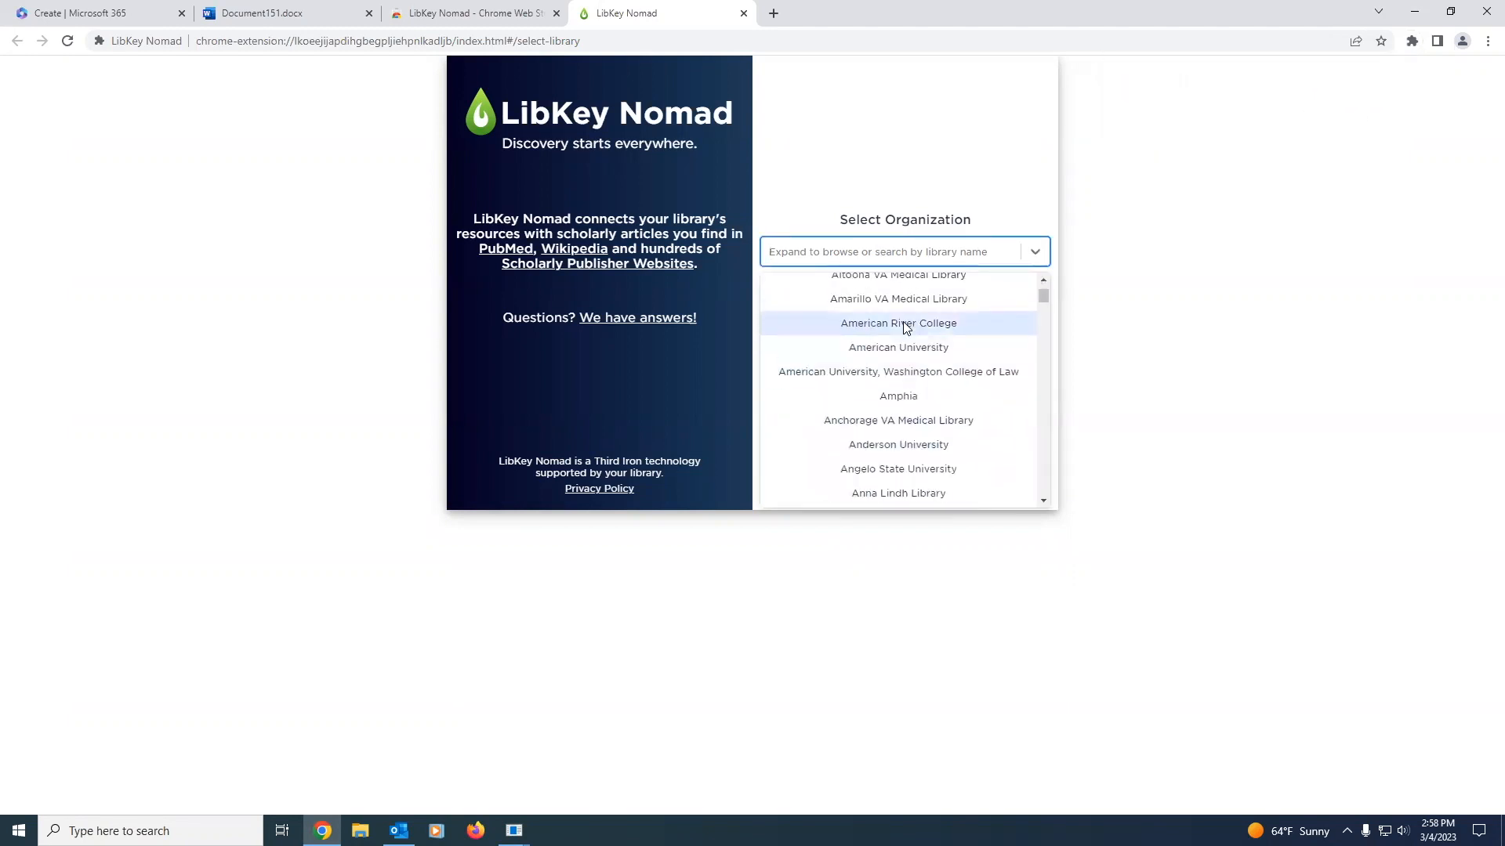
pyautogui.write('regen')
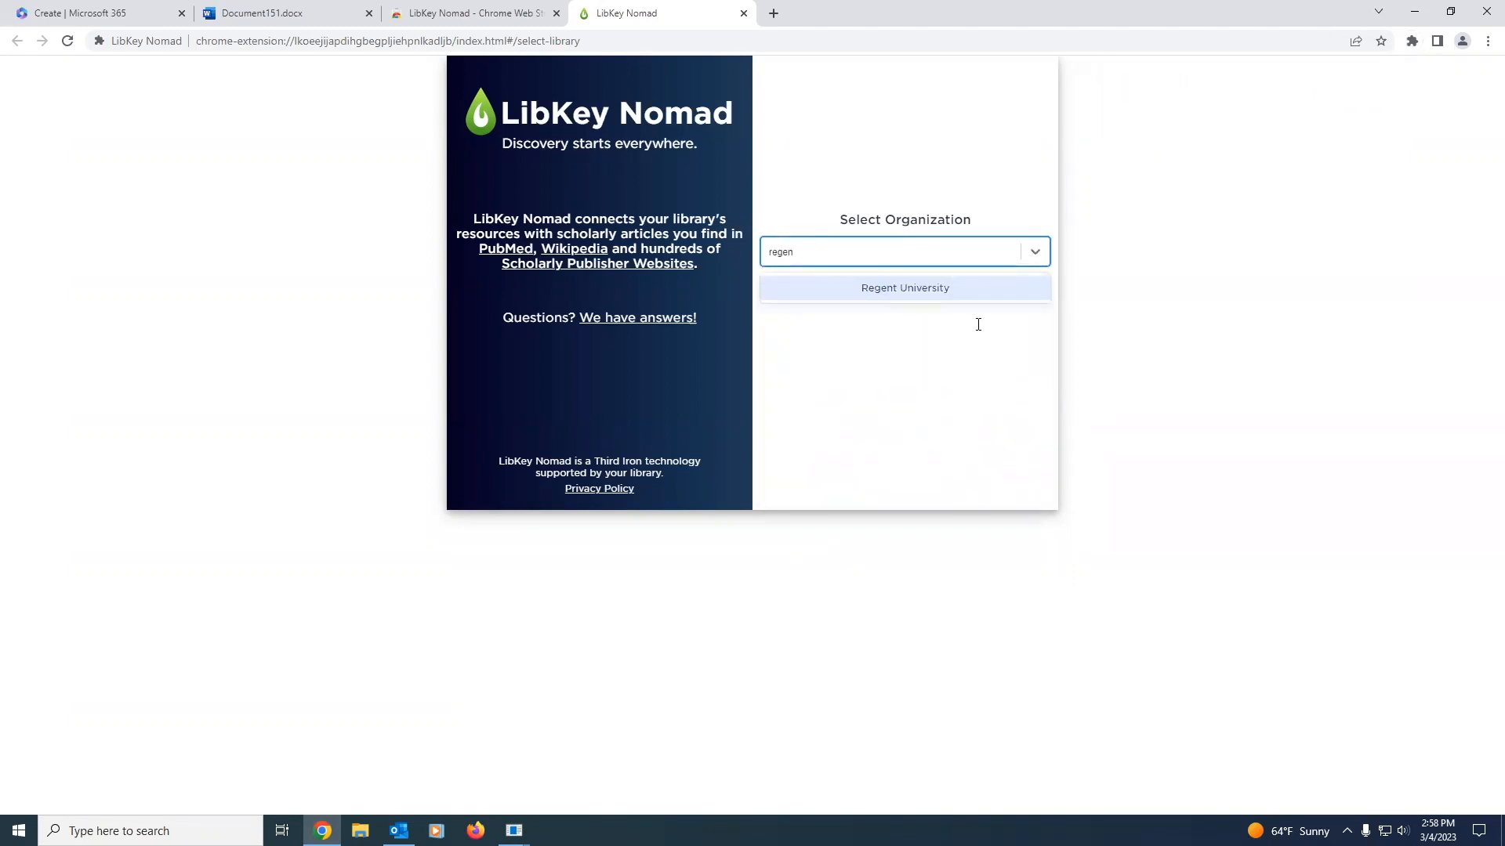
pyautogui.click(903, 288)
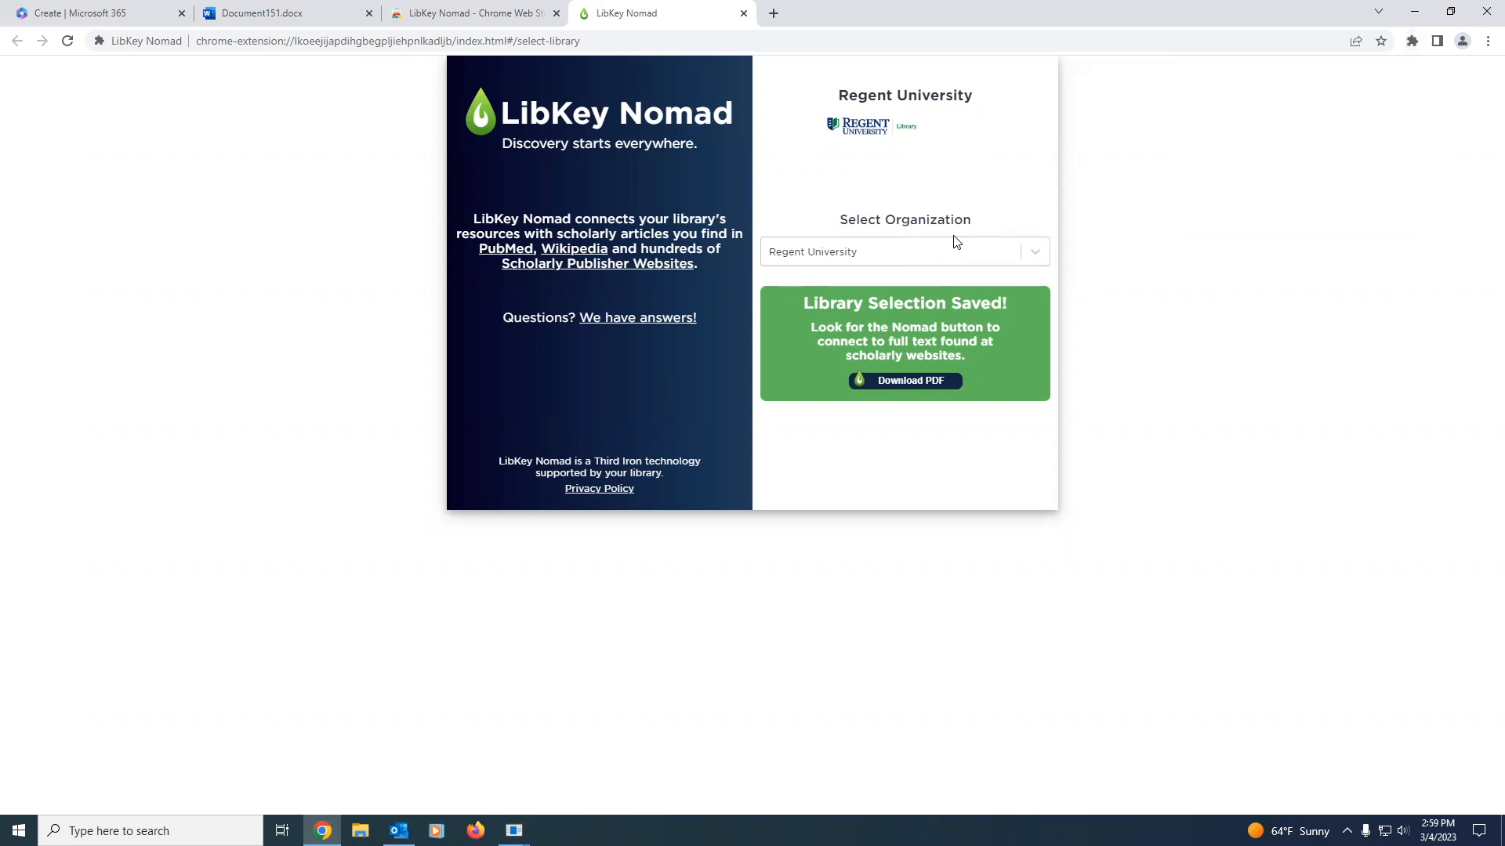
pyautogui.moveTo(863, 299)
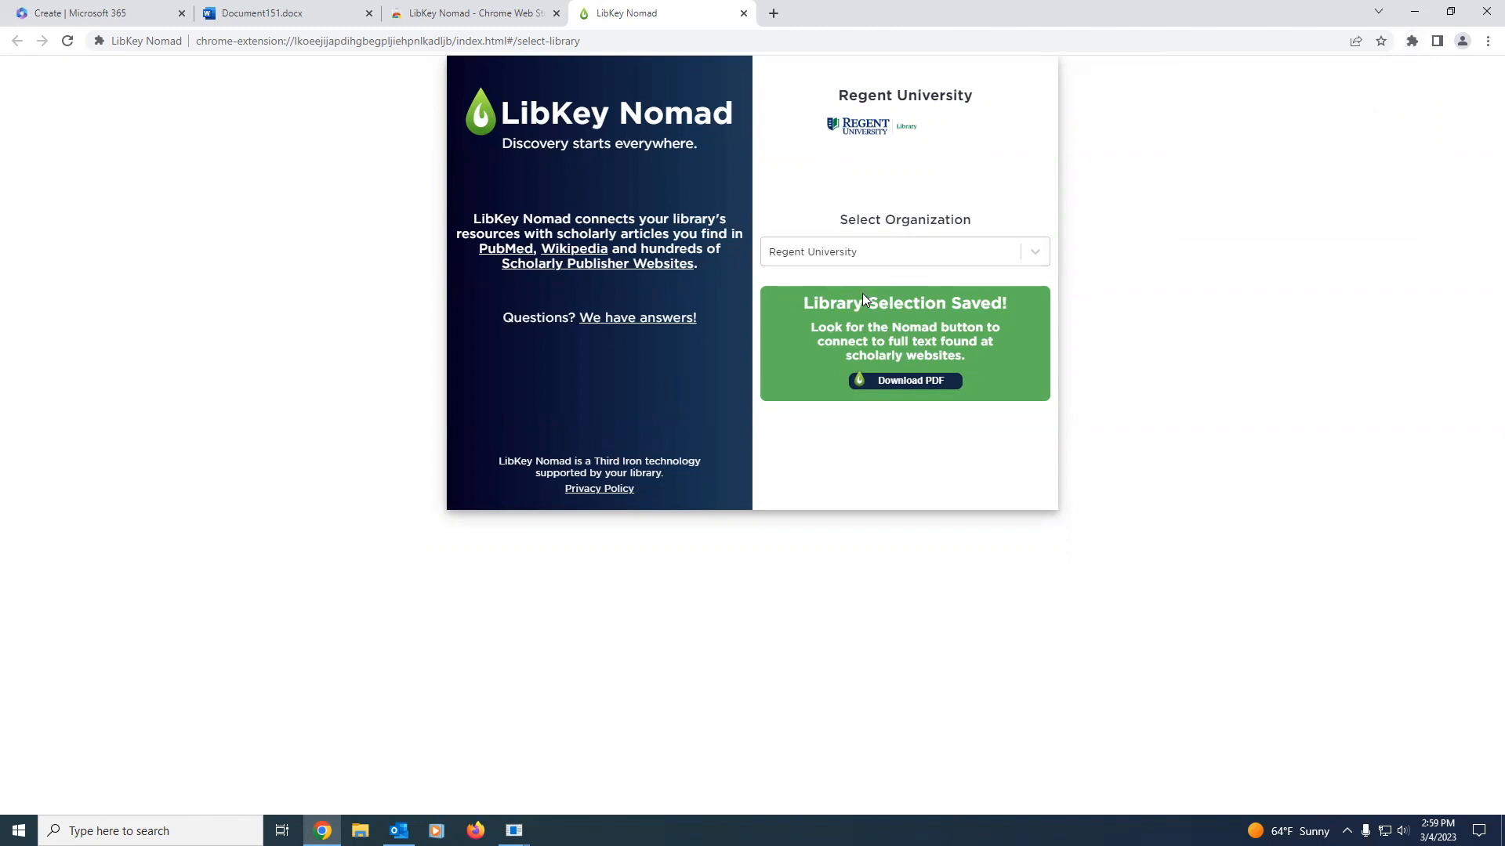
pyautogui.moveTo(861, 296)
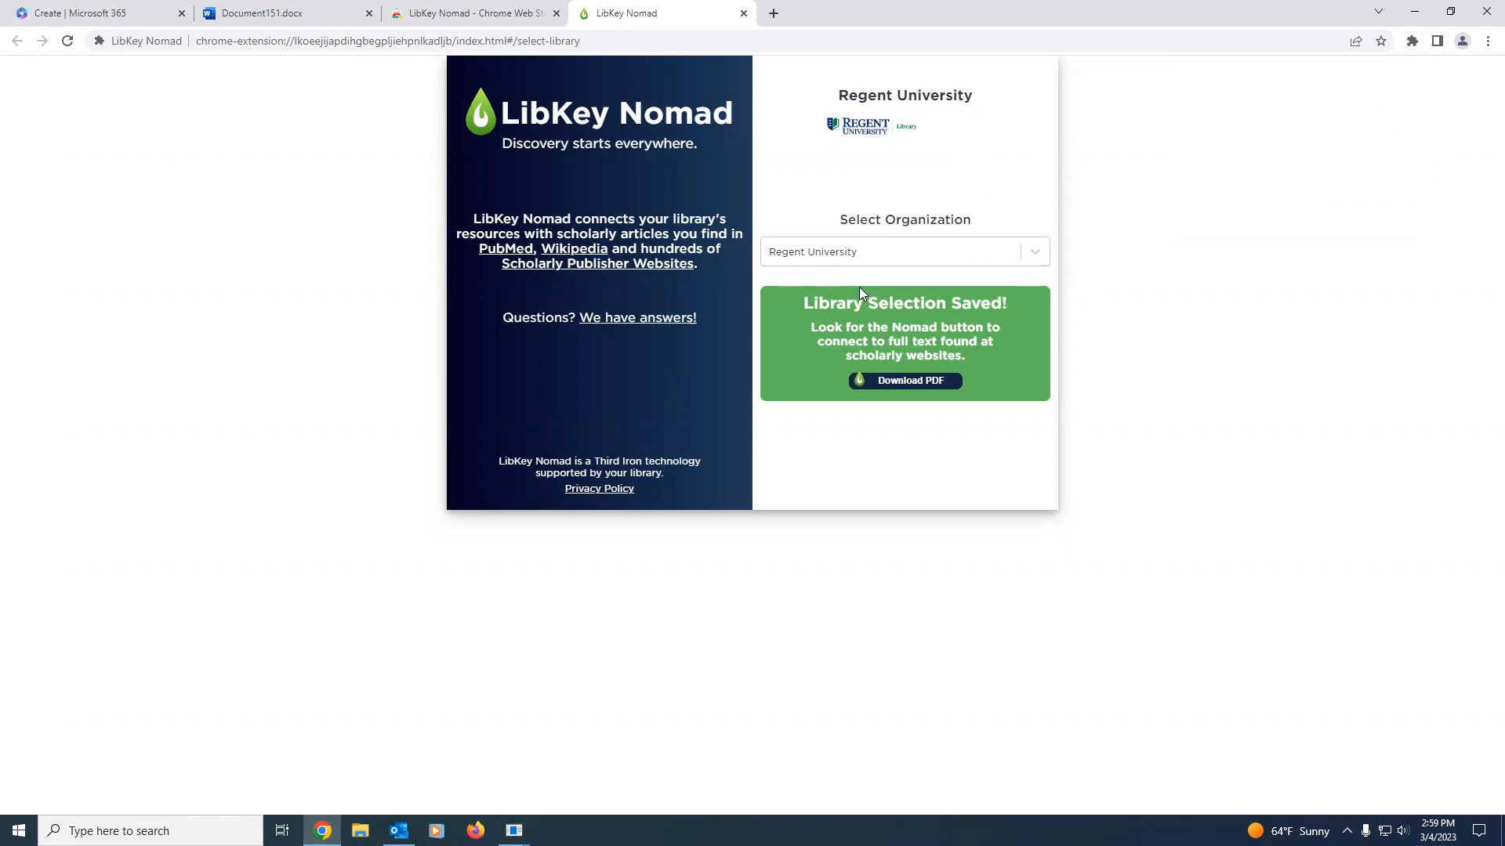
pyautogui.click(1411, 40)
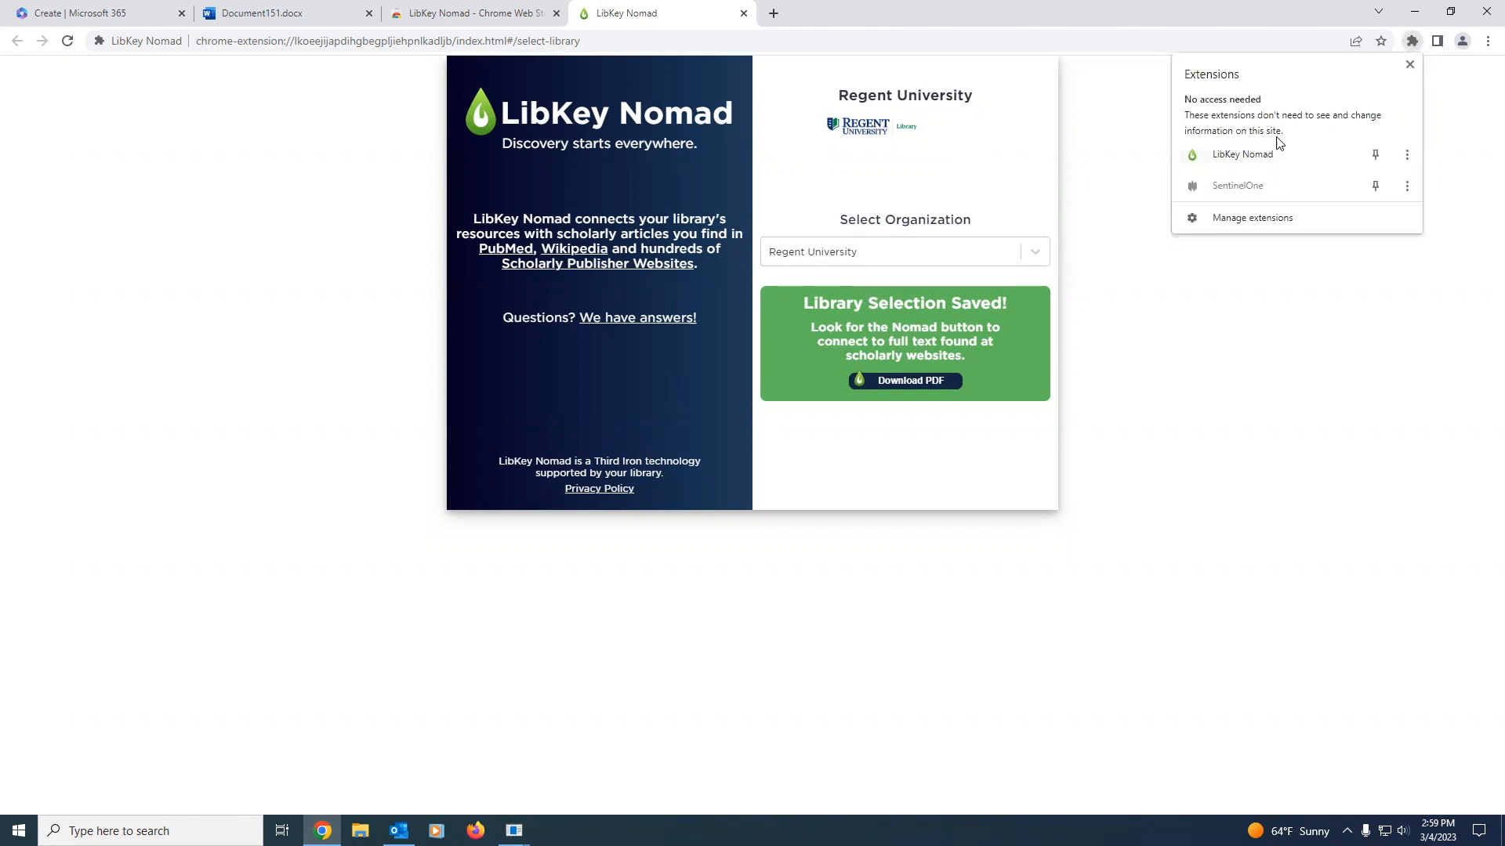
# Step: Switch to the Regent Library Ask a Librarian page
pyautogui.click(881, 432)
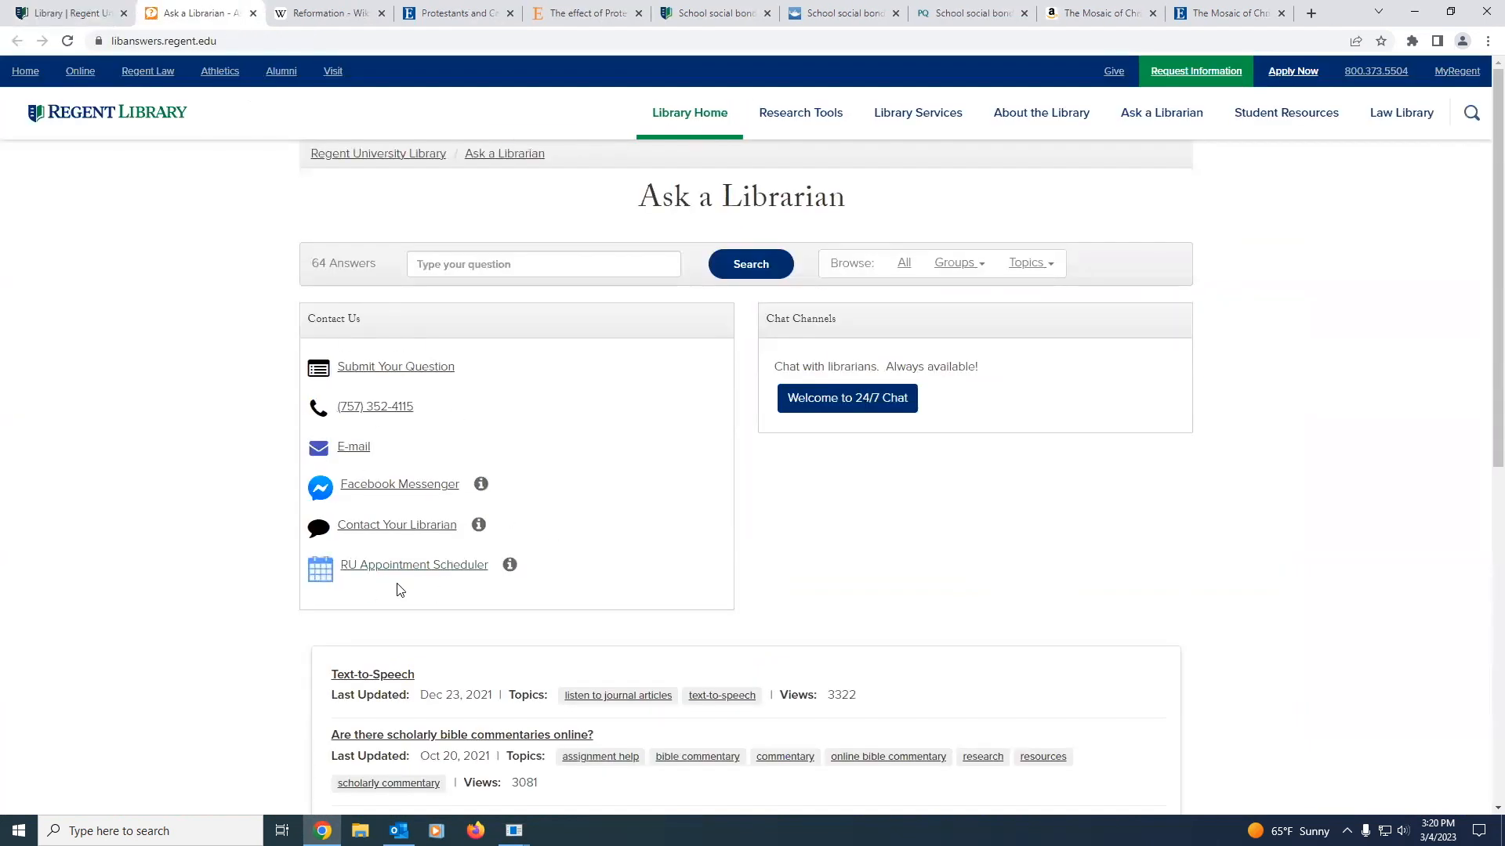
pyautogui.moveTo(1045, 121)
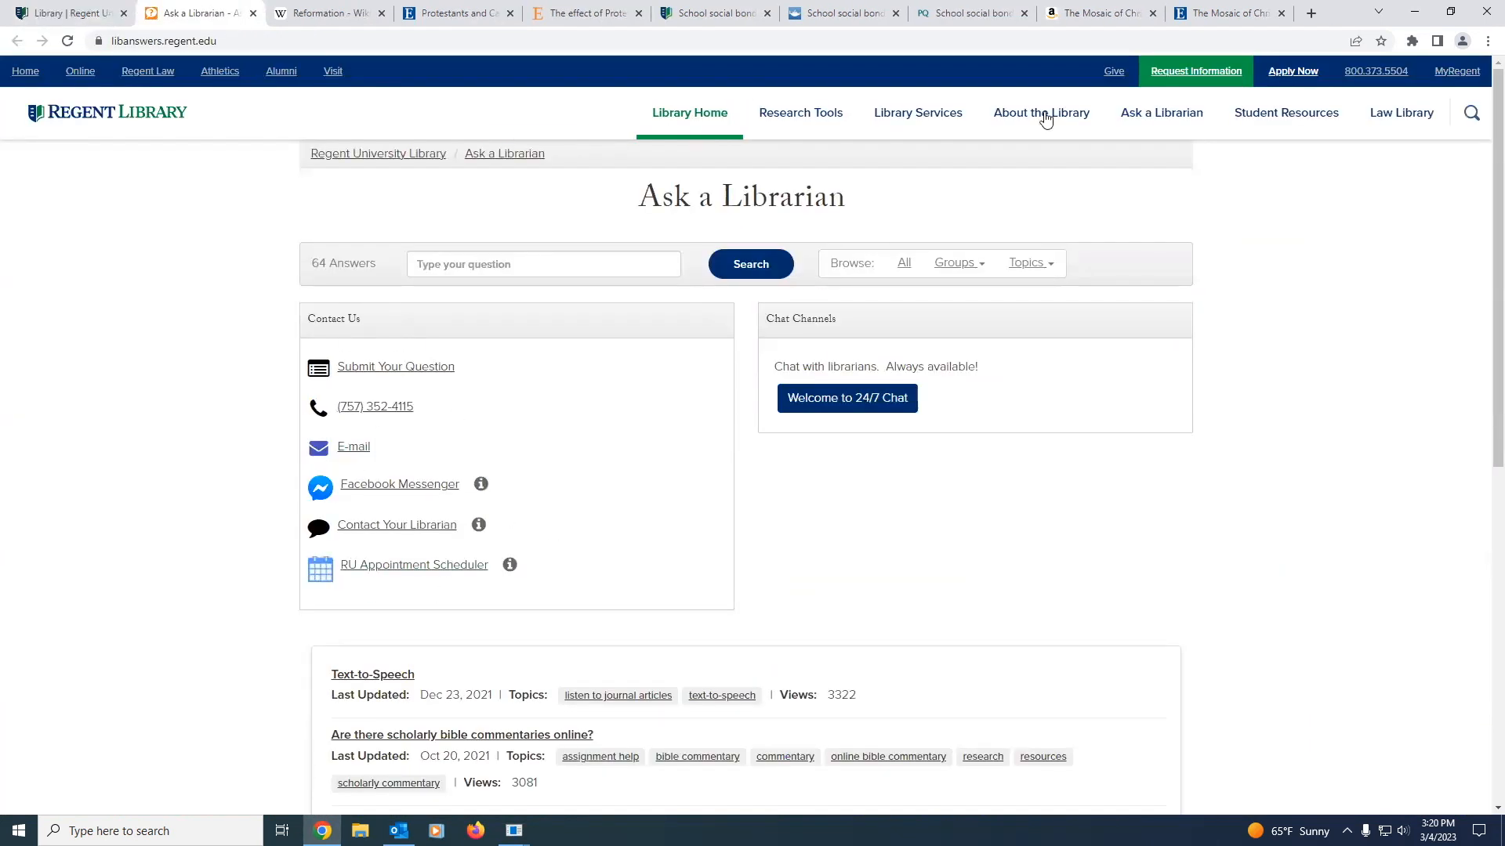